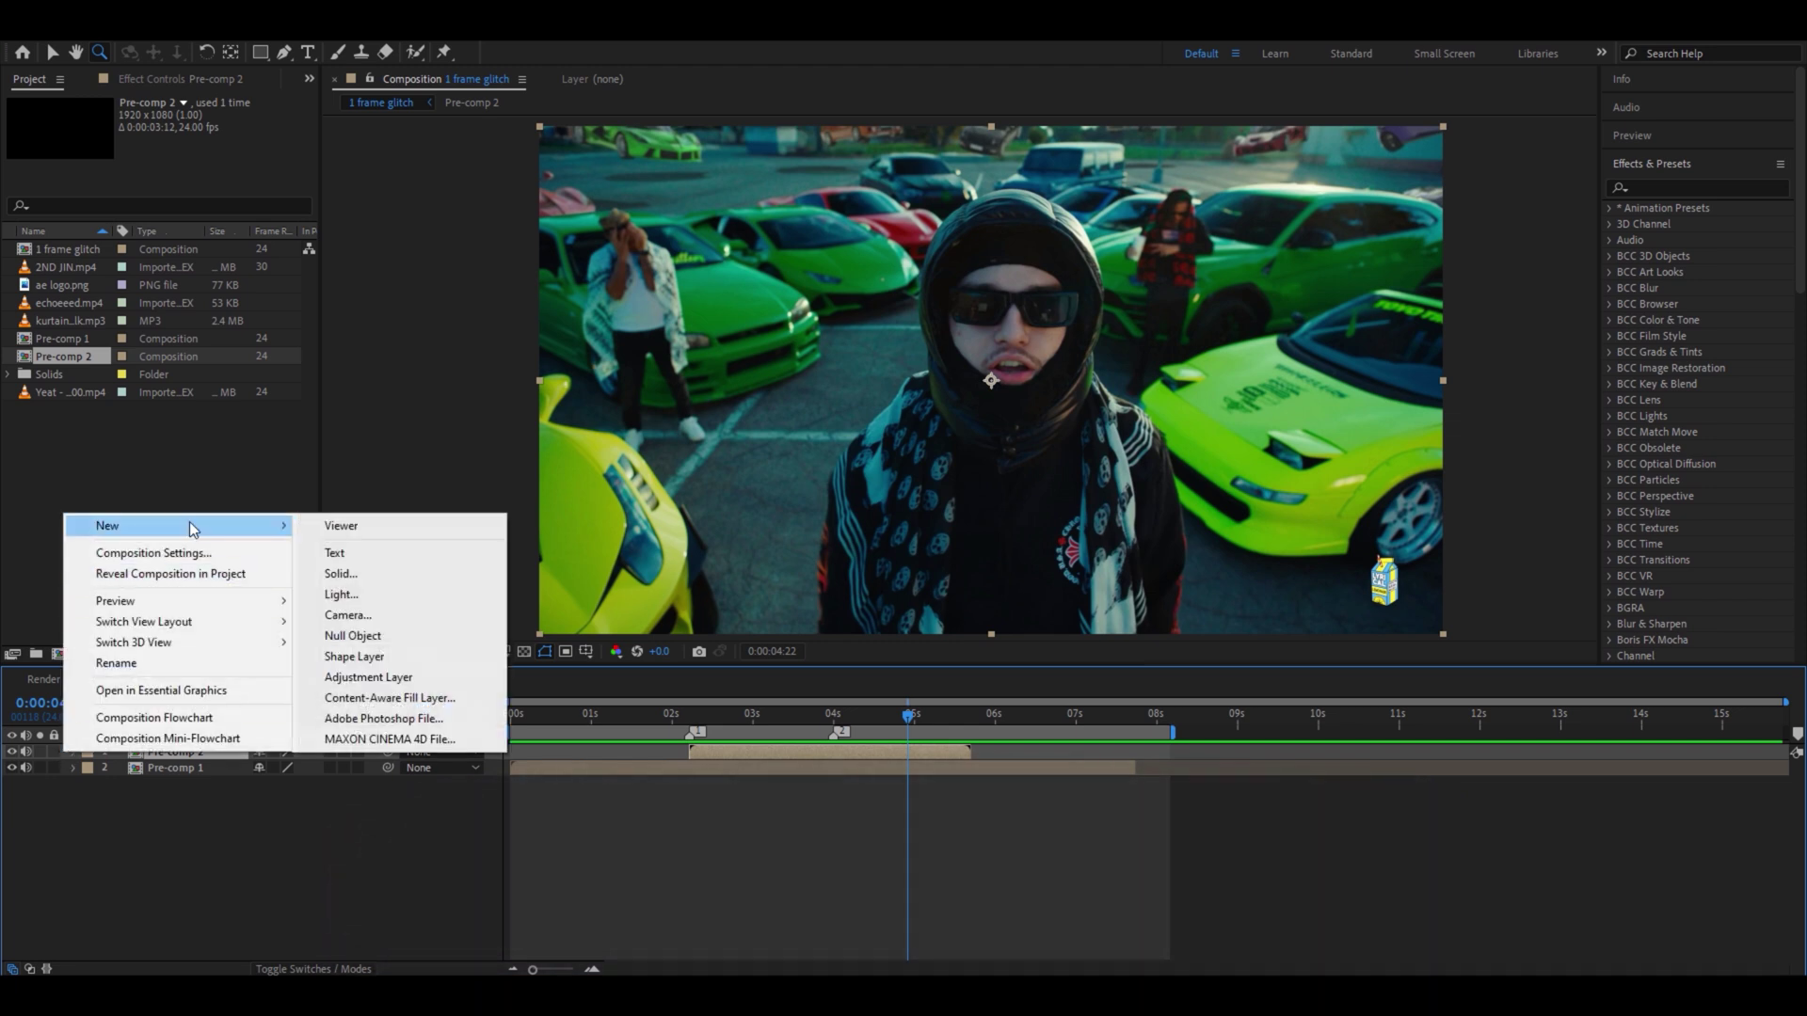
# Step: Add a new adjustment layer above the footage and trim it to one frame
pyautogui.click(369, 676)
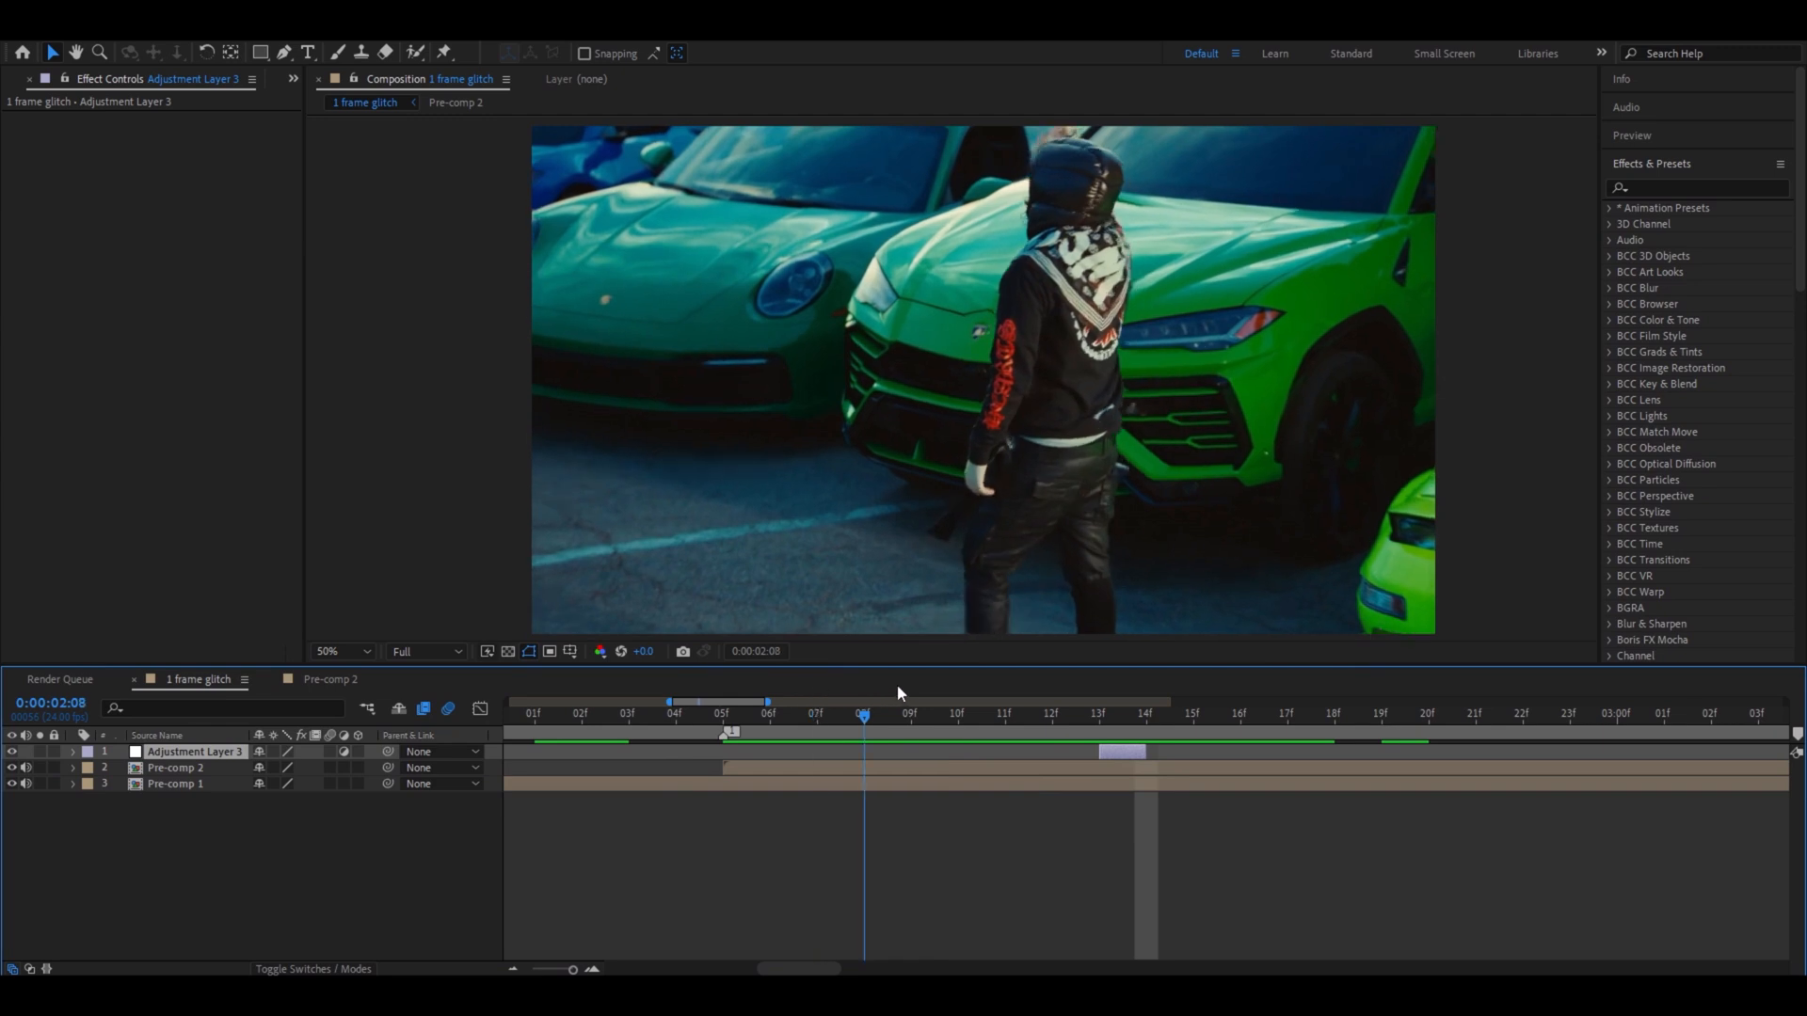
# Step: Duplicate the adjustment layer into three staggered frames and apply Invert set to the HLS channel on the top one
pyautogui.click(1103, 753)
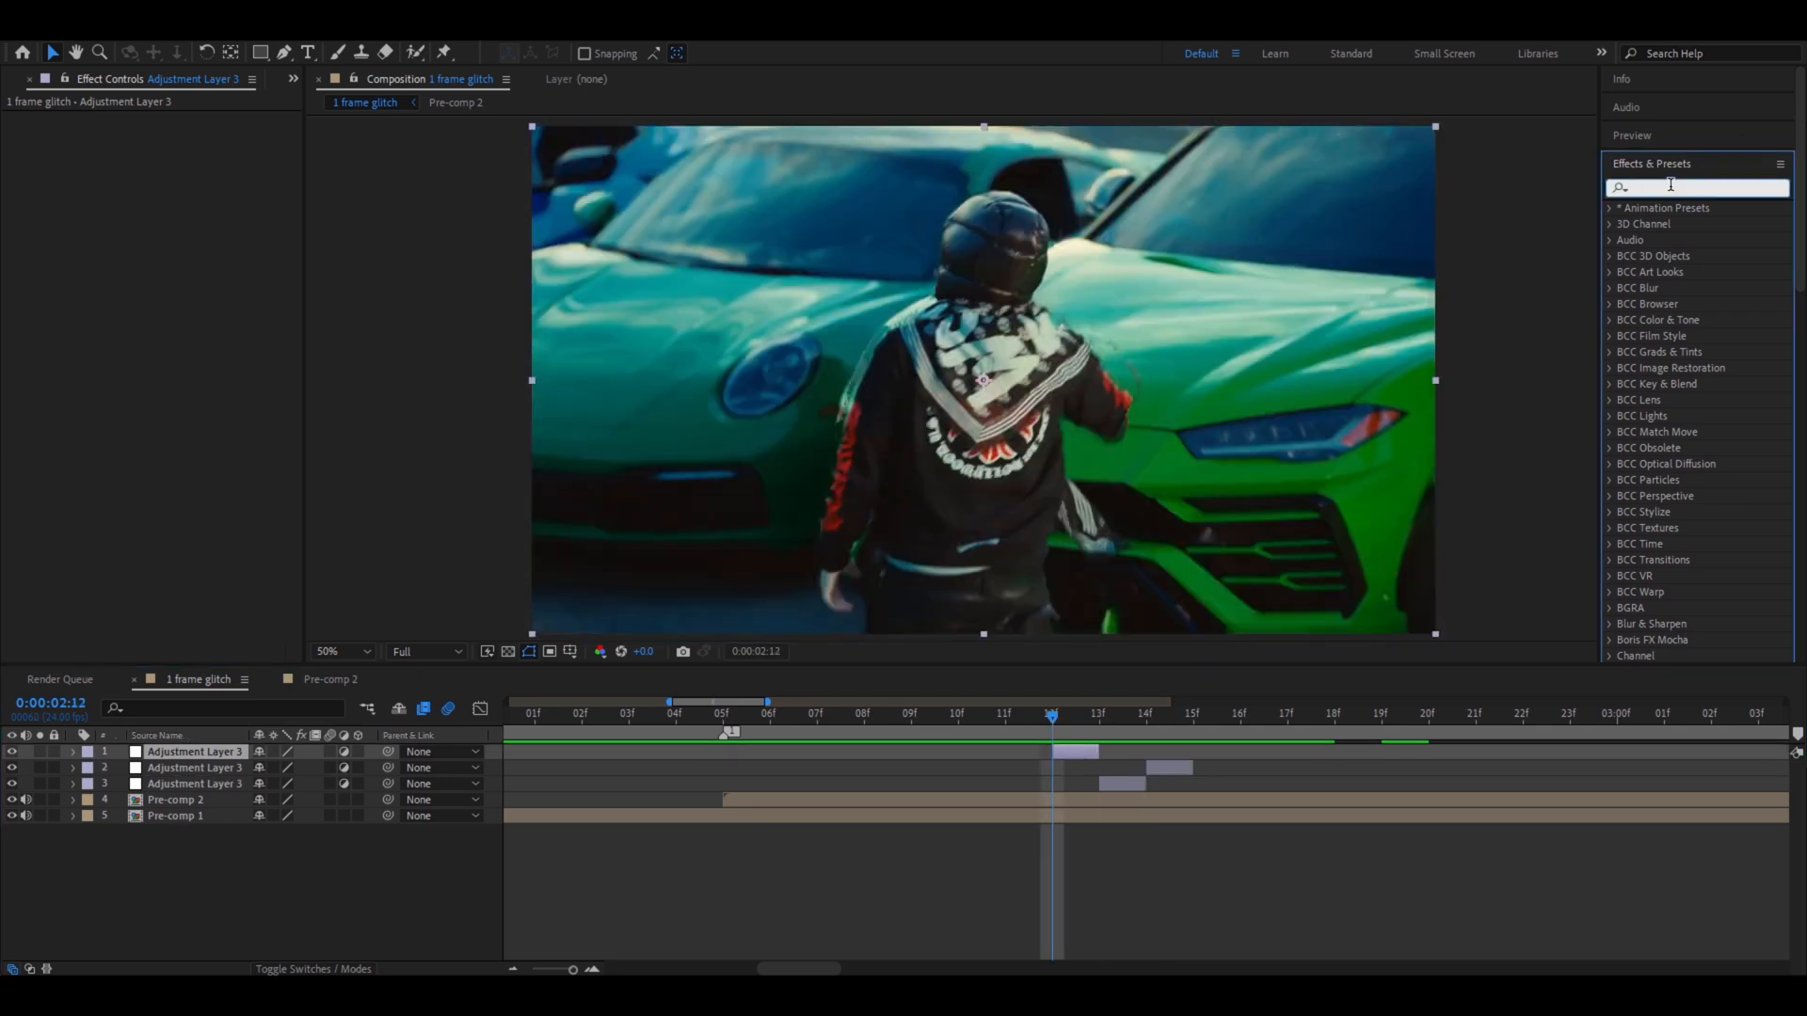
pyautogui.write('inver')
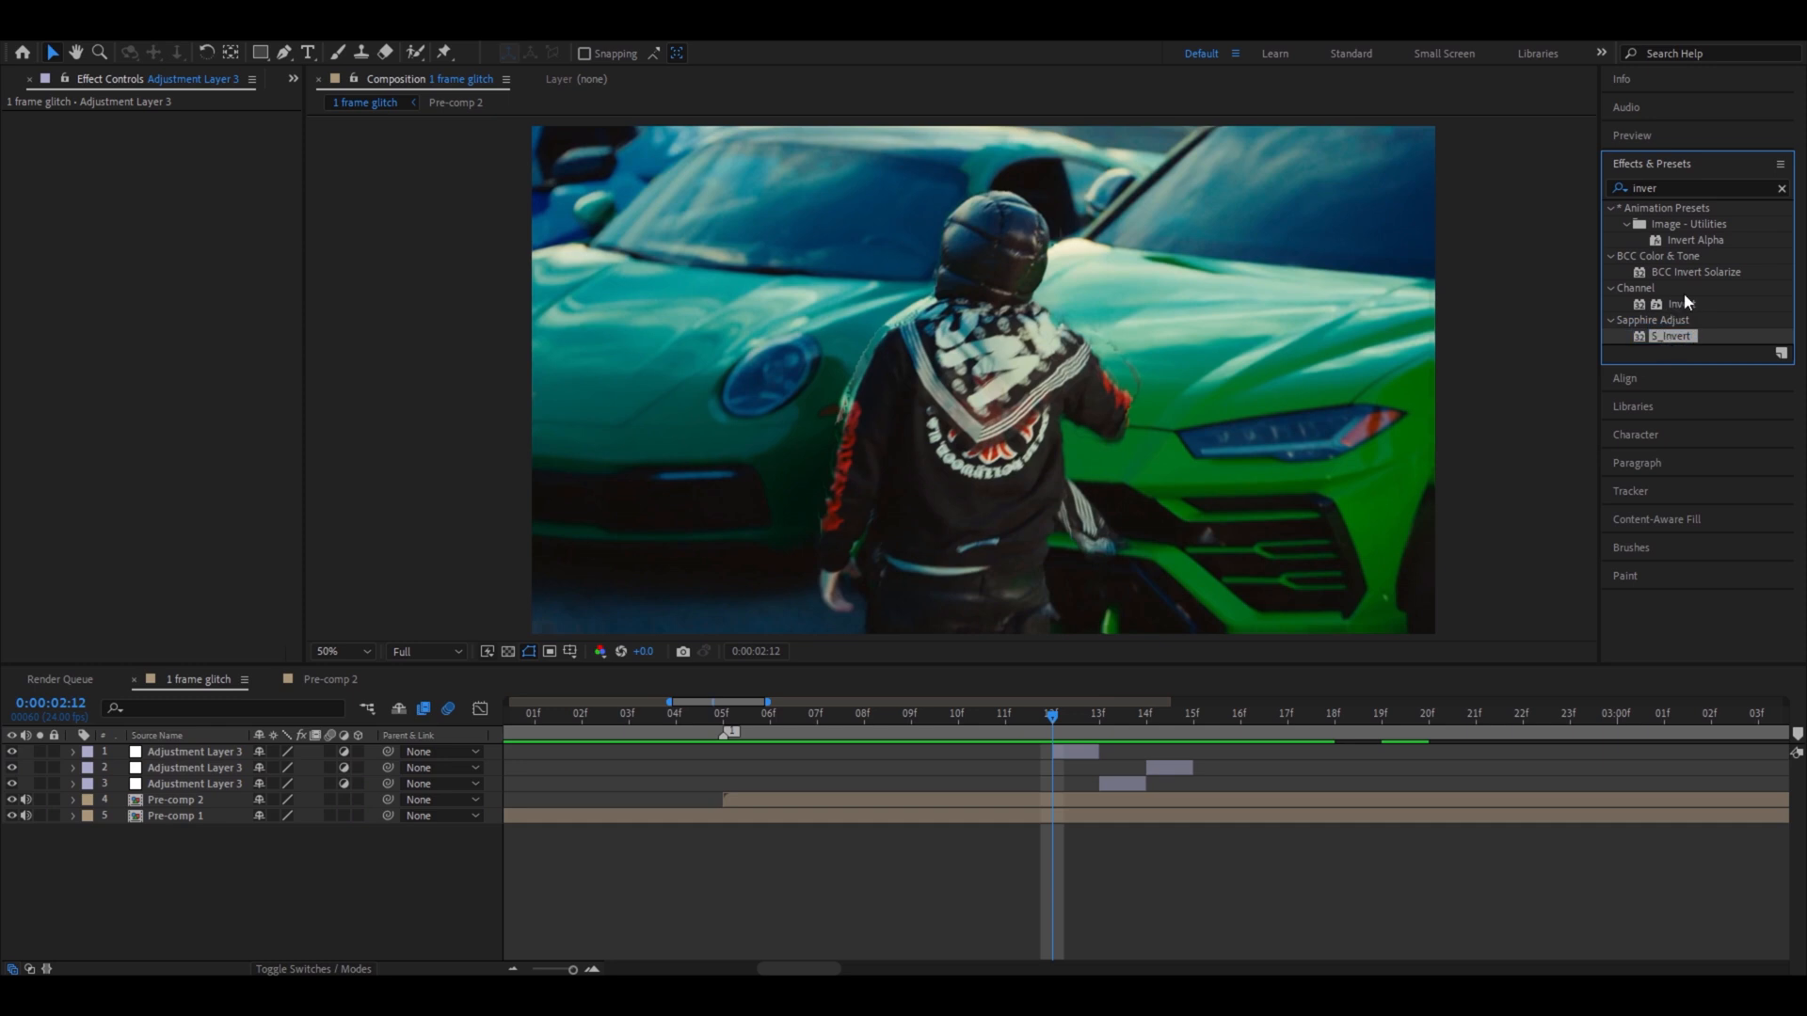
pyautogui.doubleClick(1679, 303)
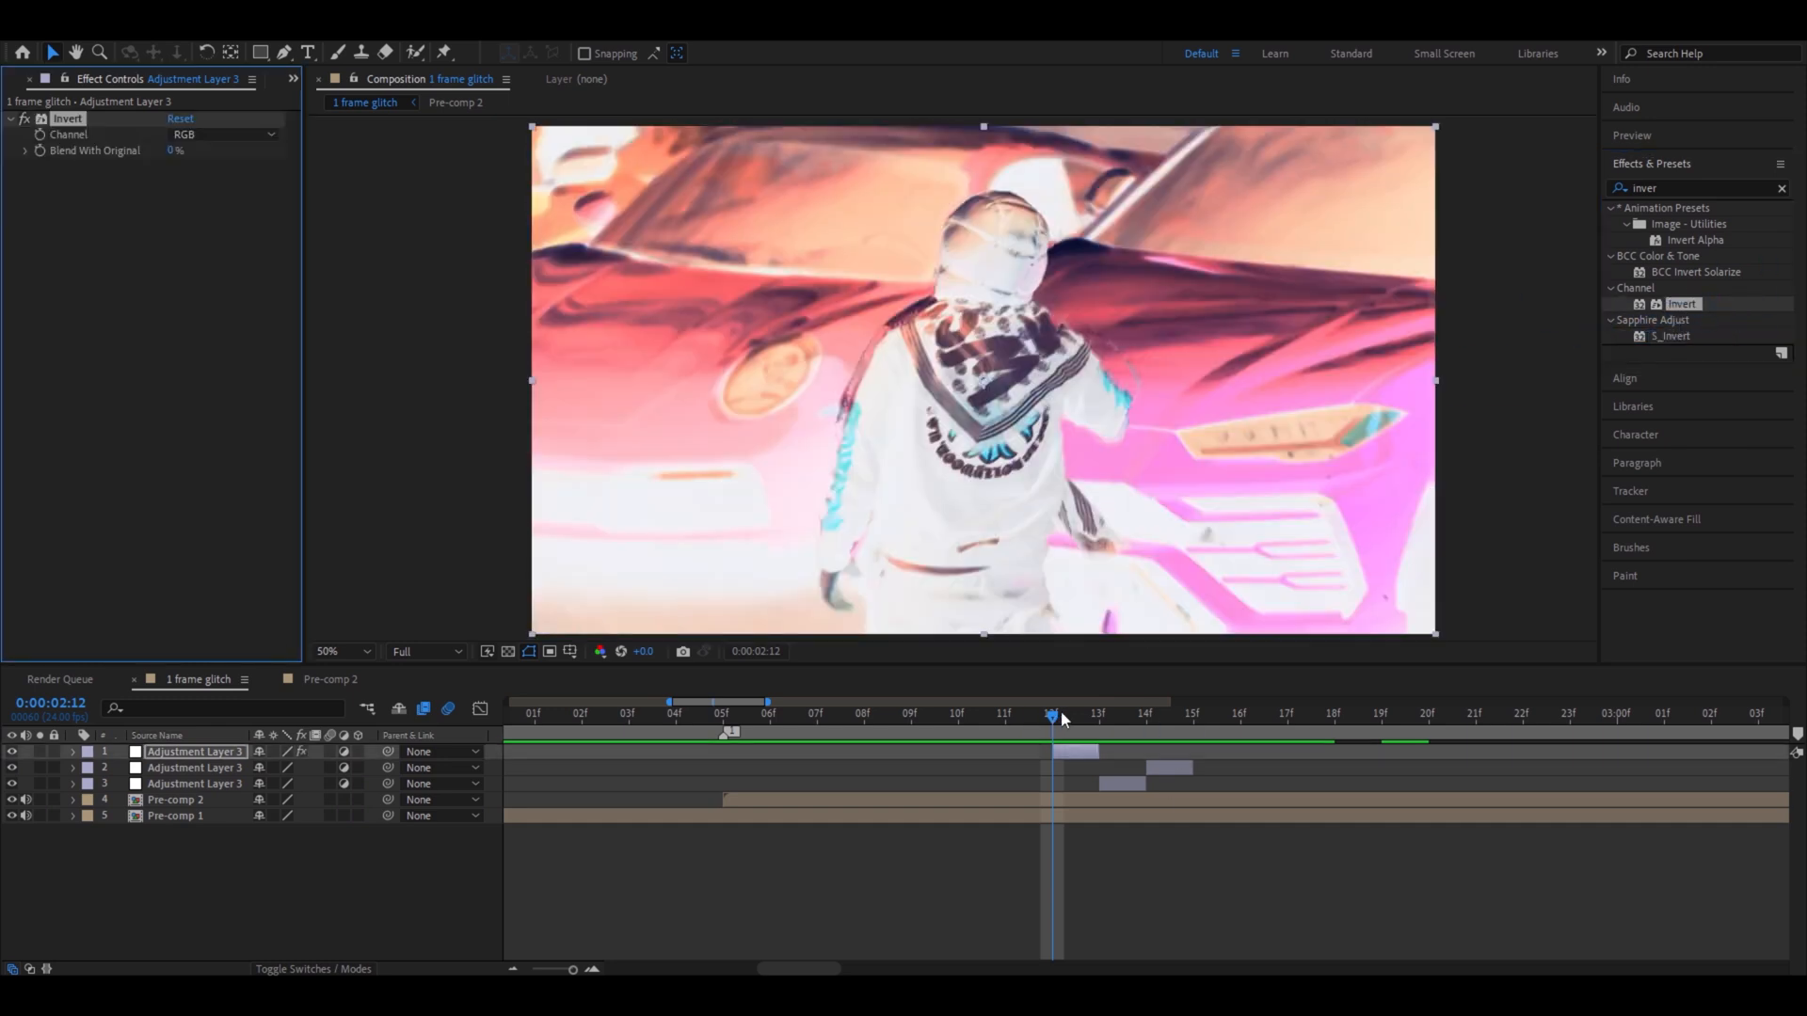
pyautogui.click(222, 135)
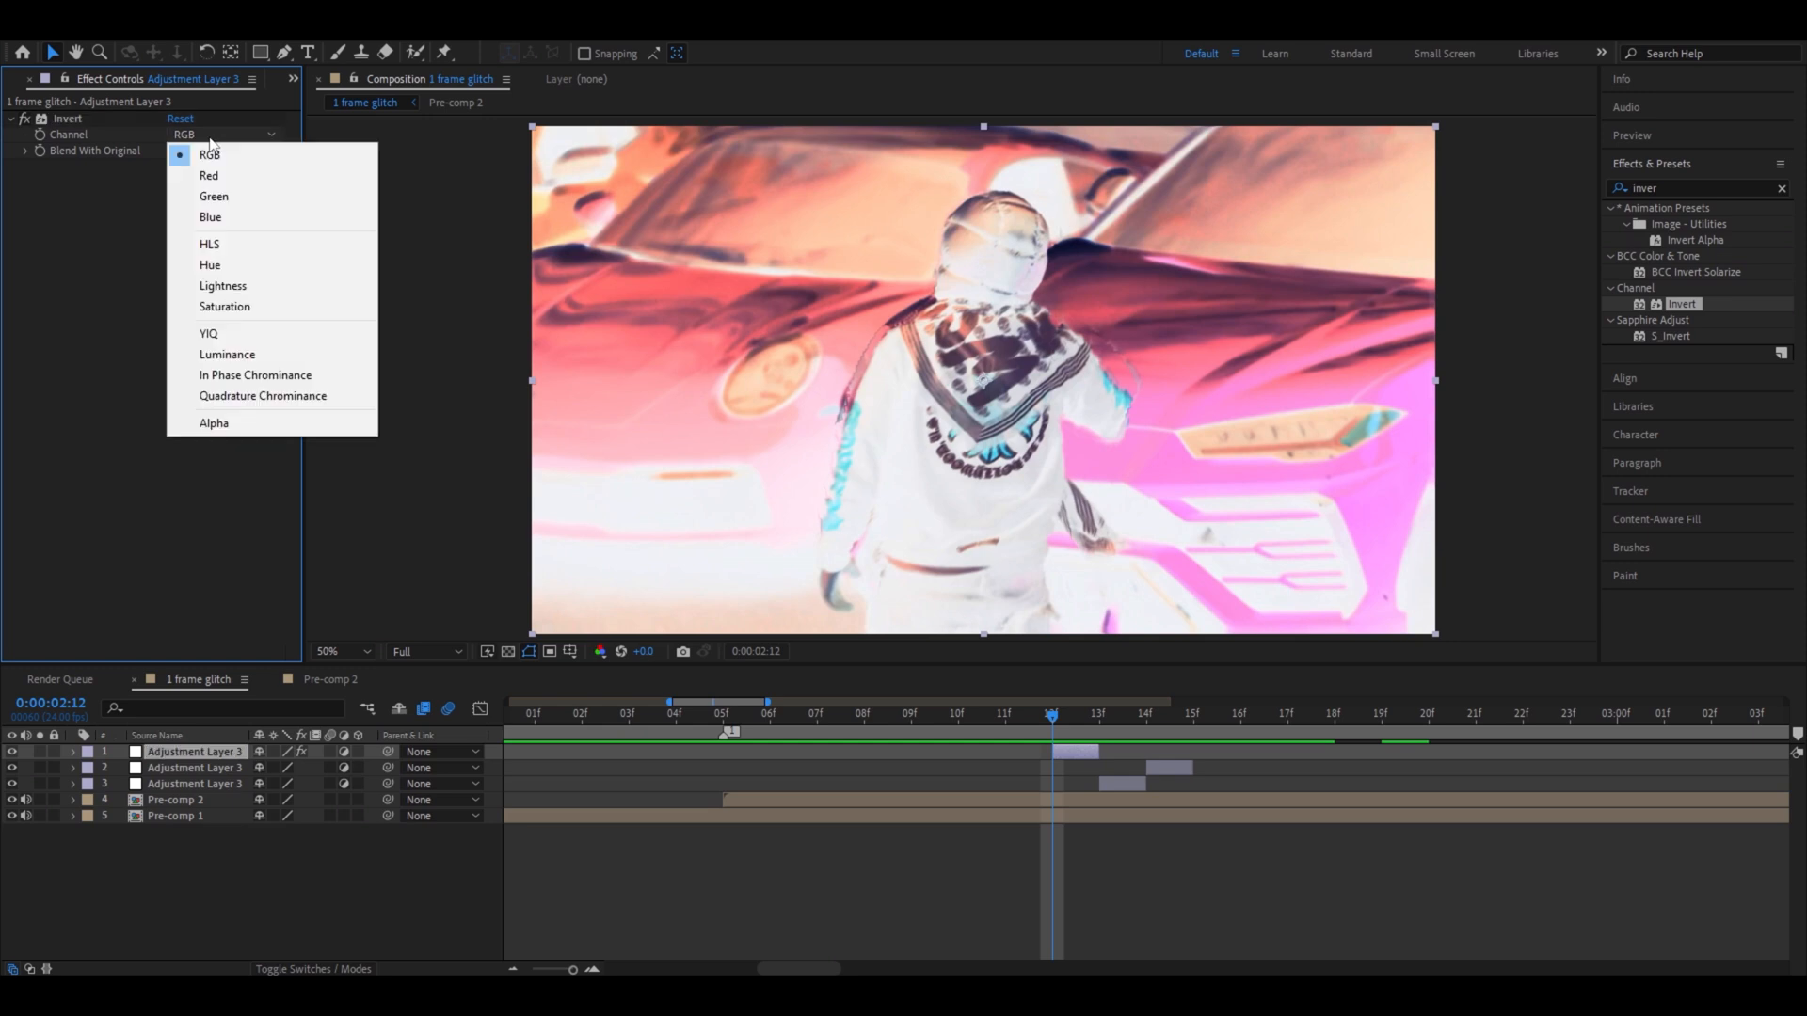
pyautogui.moveTo(211, 243)
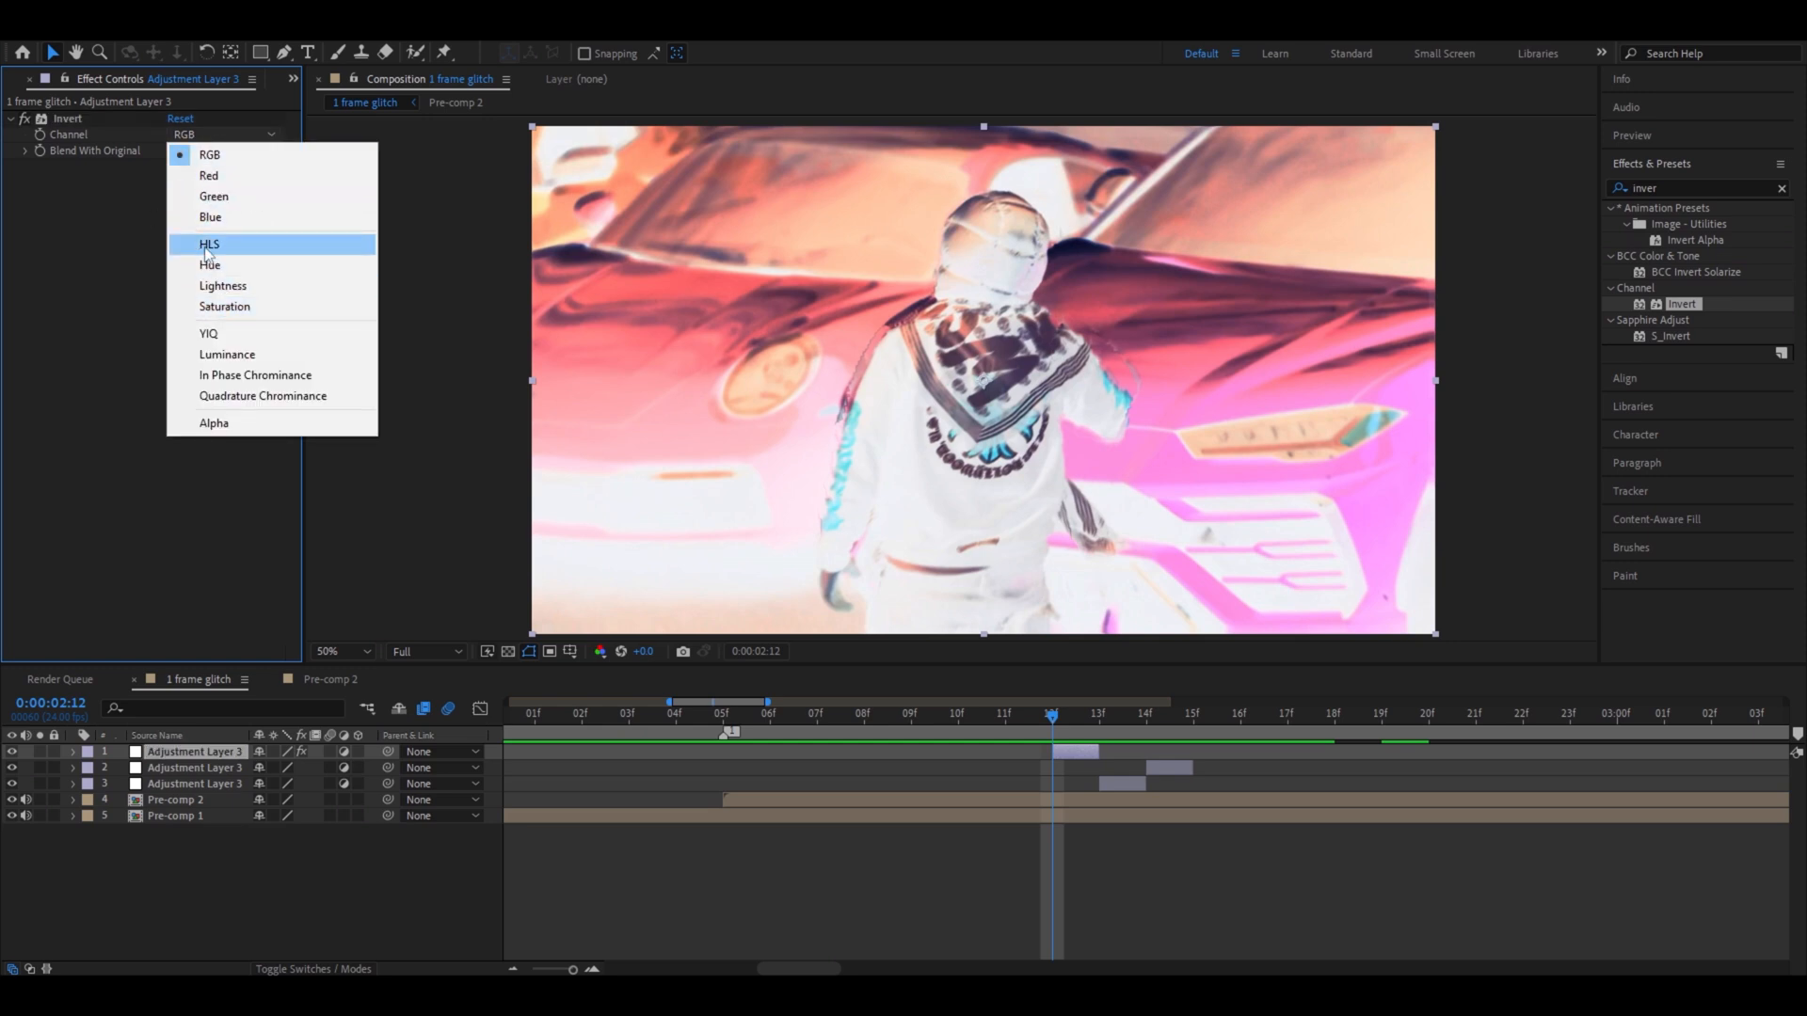
pyautogui.click(209, 242)
pyautogui.write('colorama')
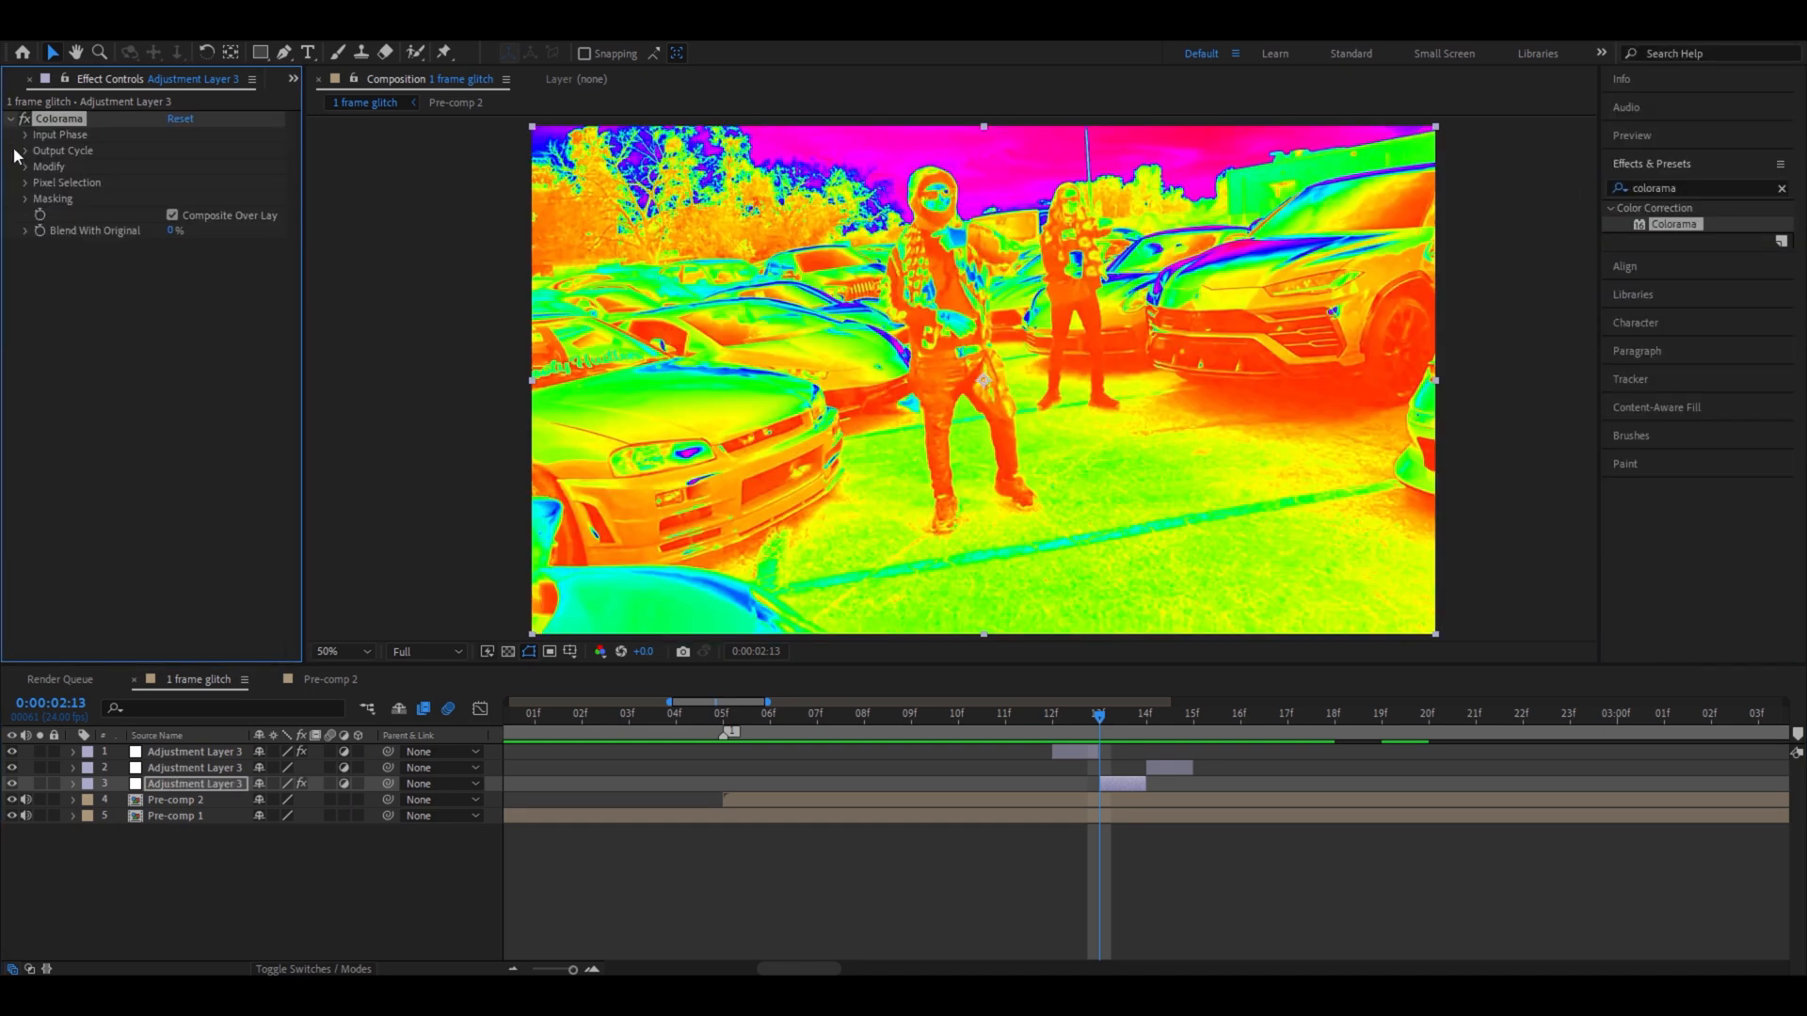
# Step: Expand Colorama's Output Cycle on layer 3 and put BCC Damaged TV on layer 2
pyautogui.click(22, 151)
pyautogui.write('bcc dam')
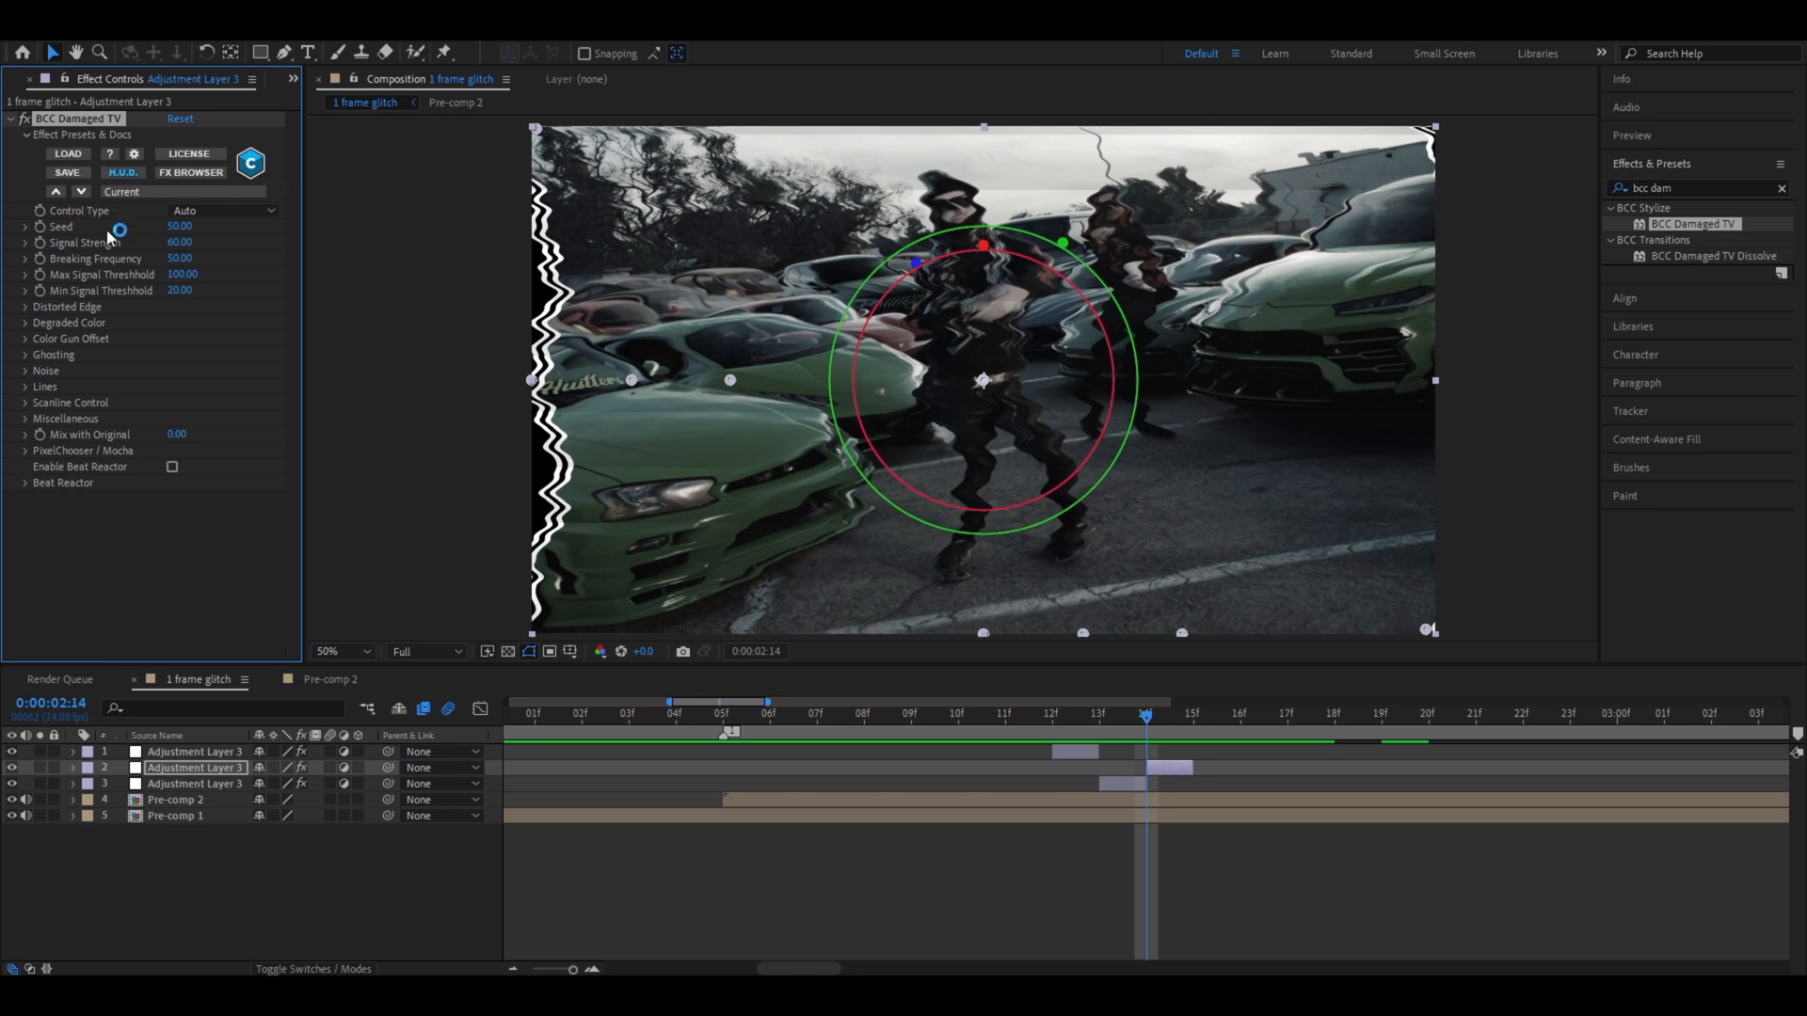
pyautogui.click(958, 714)
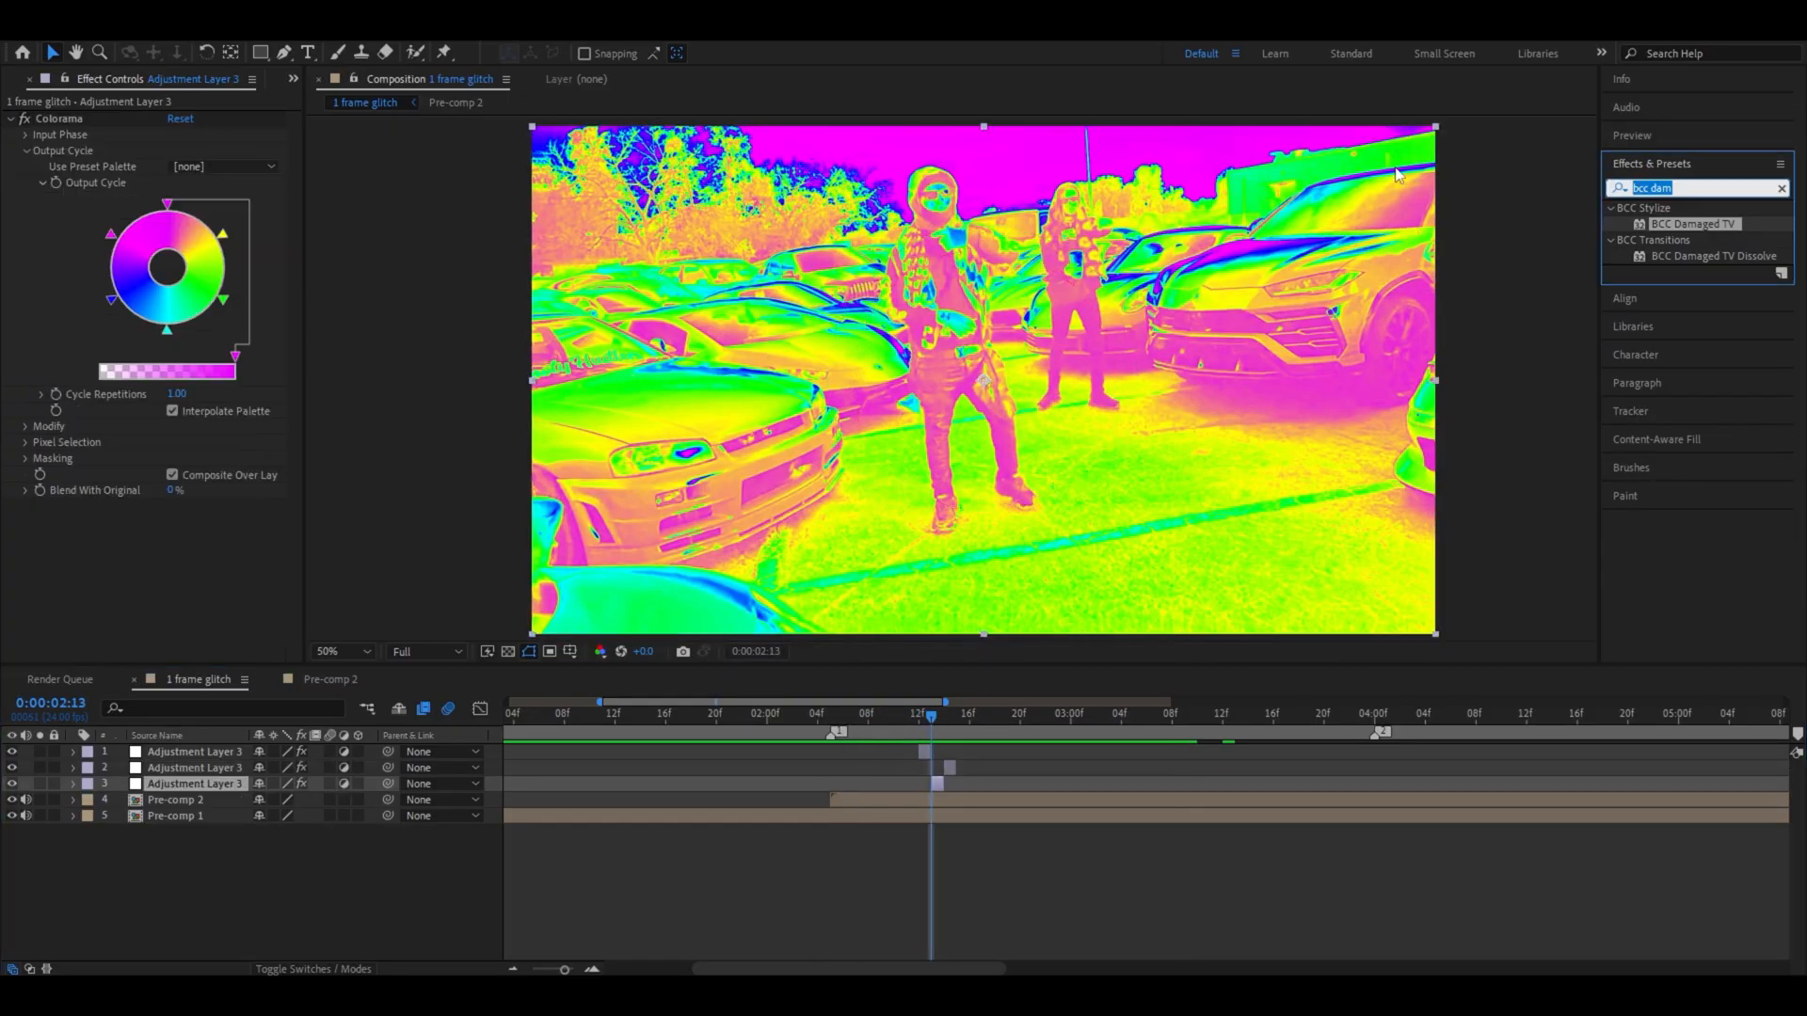
# Step: Apply Sapphire S_WarpTransform to the Colorama adjustment layer
pyautogui.write('s_warp')
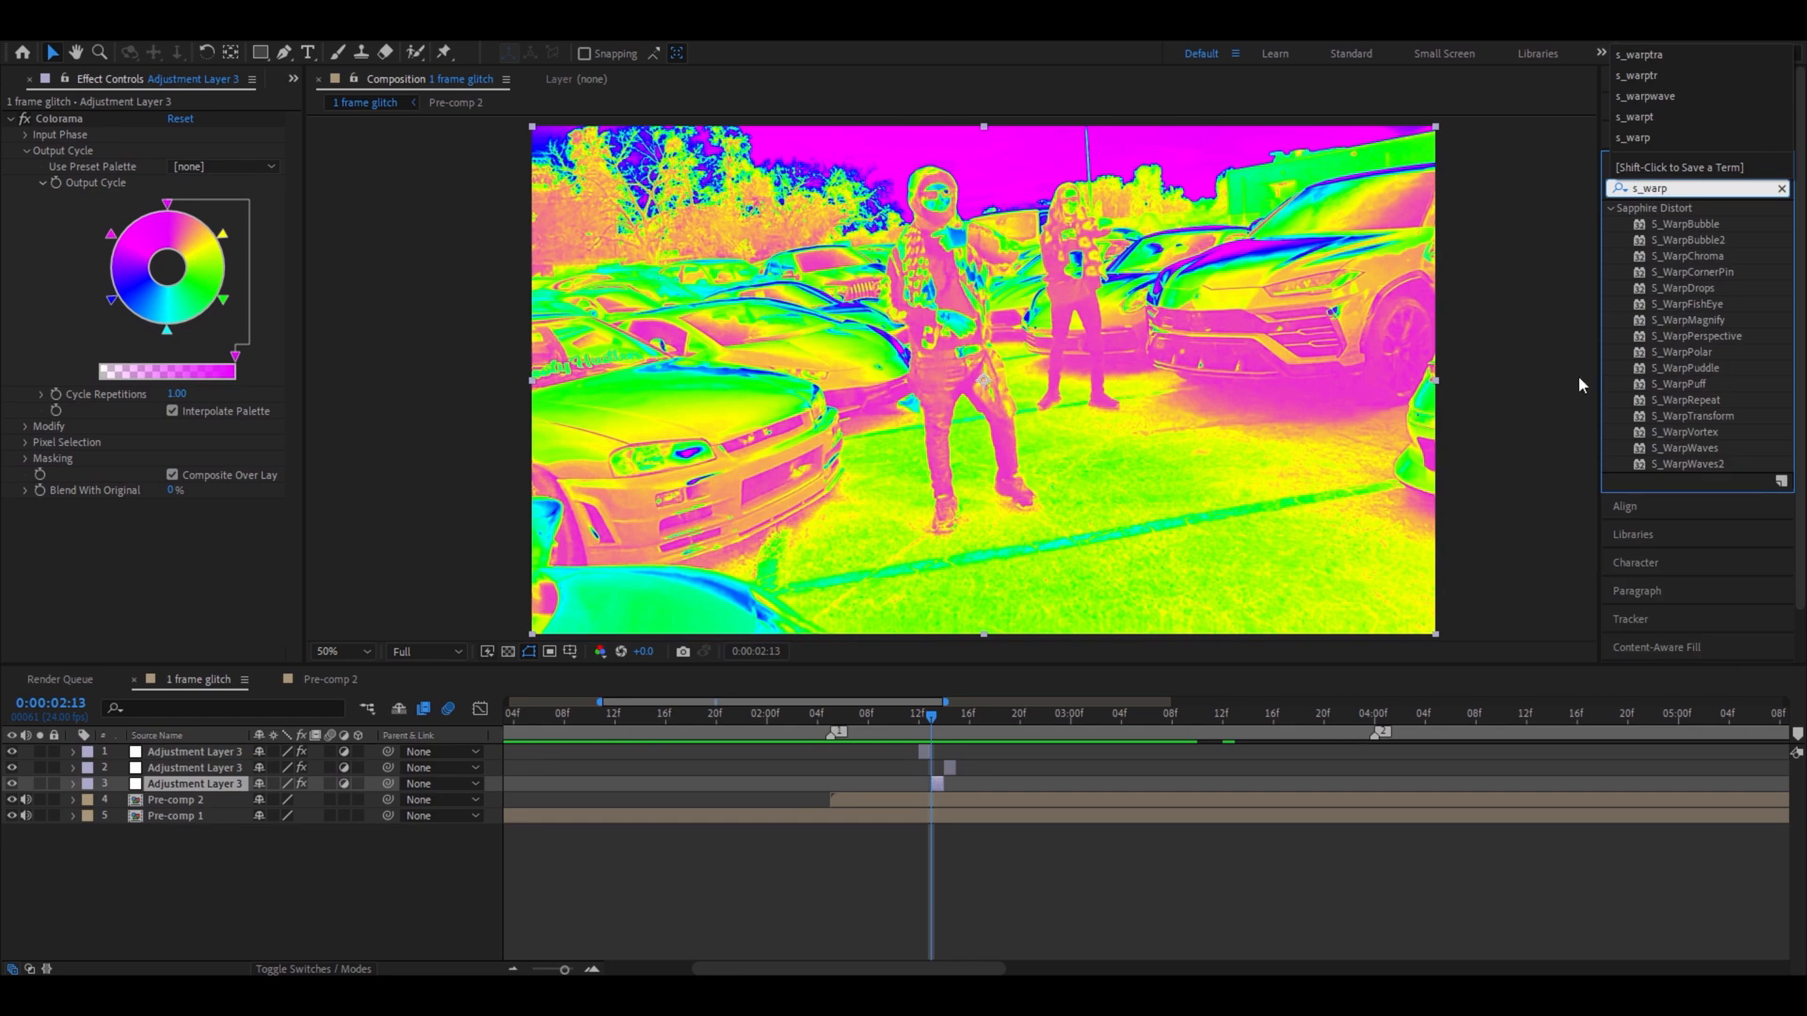
pyautogui.doubleClick(1692, 416)
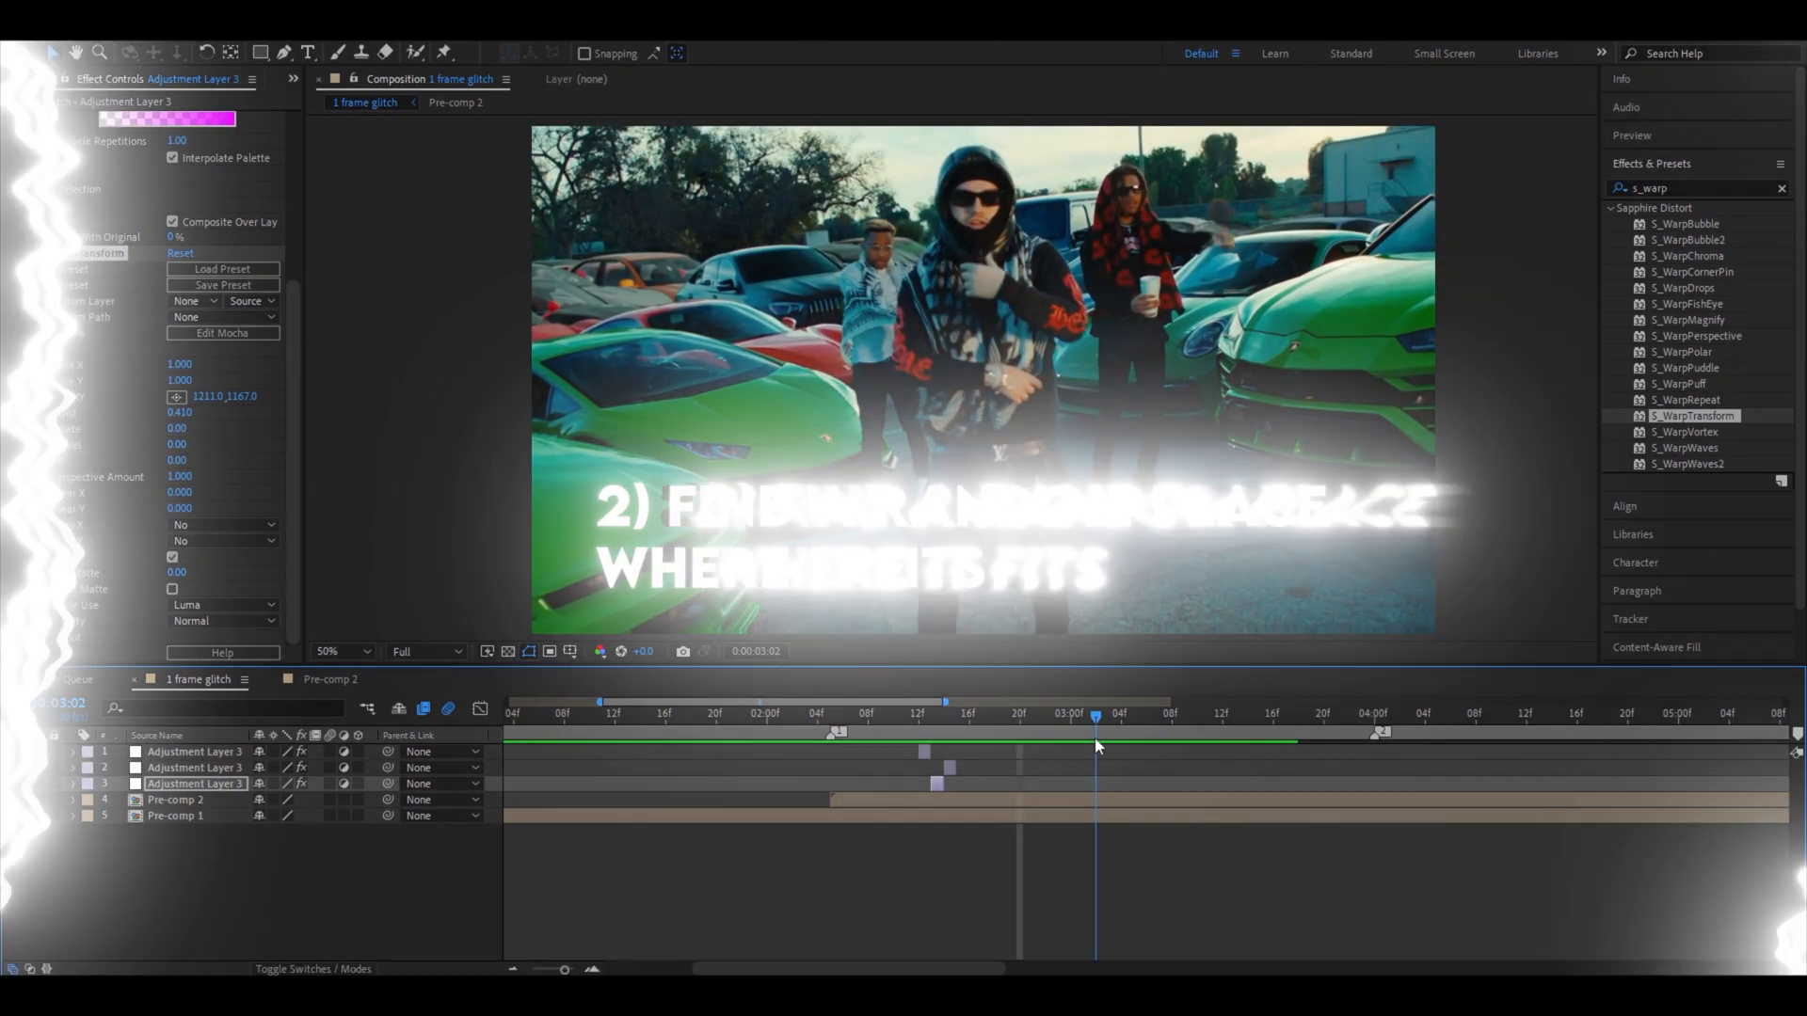
# Step: Duplicate an adjustment layer with CC Block Load, move it to around 4 seconds and scrub to preview
pyautogui.click(1120, 734)
pyautogui.write('cc block')
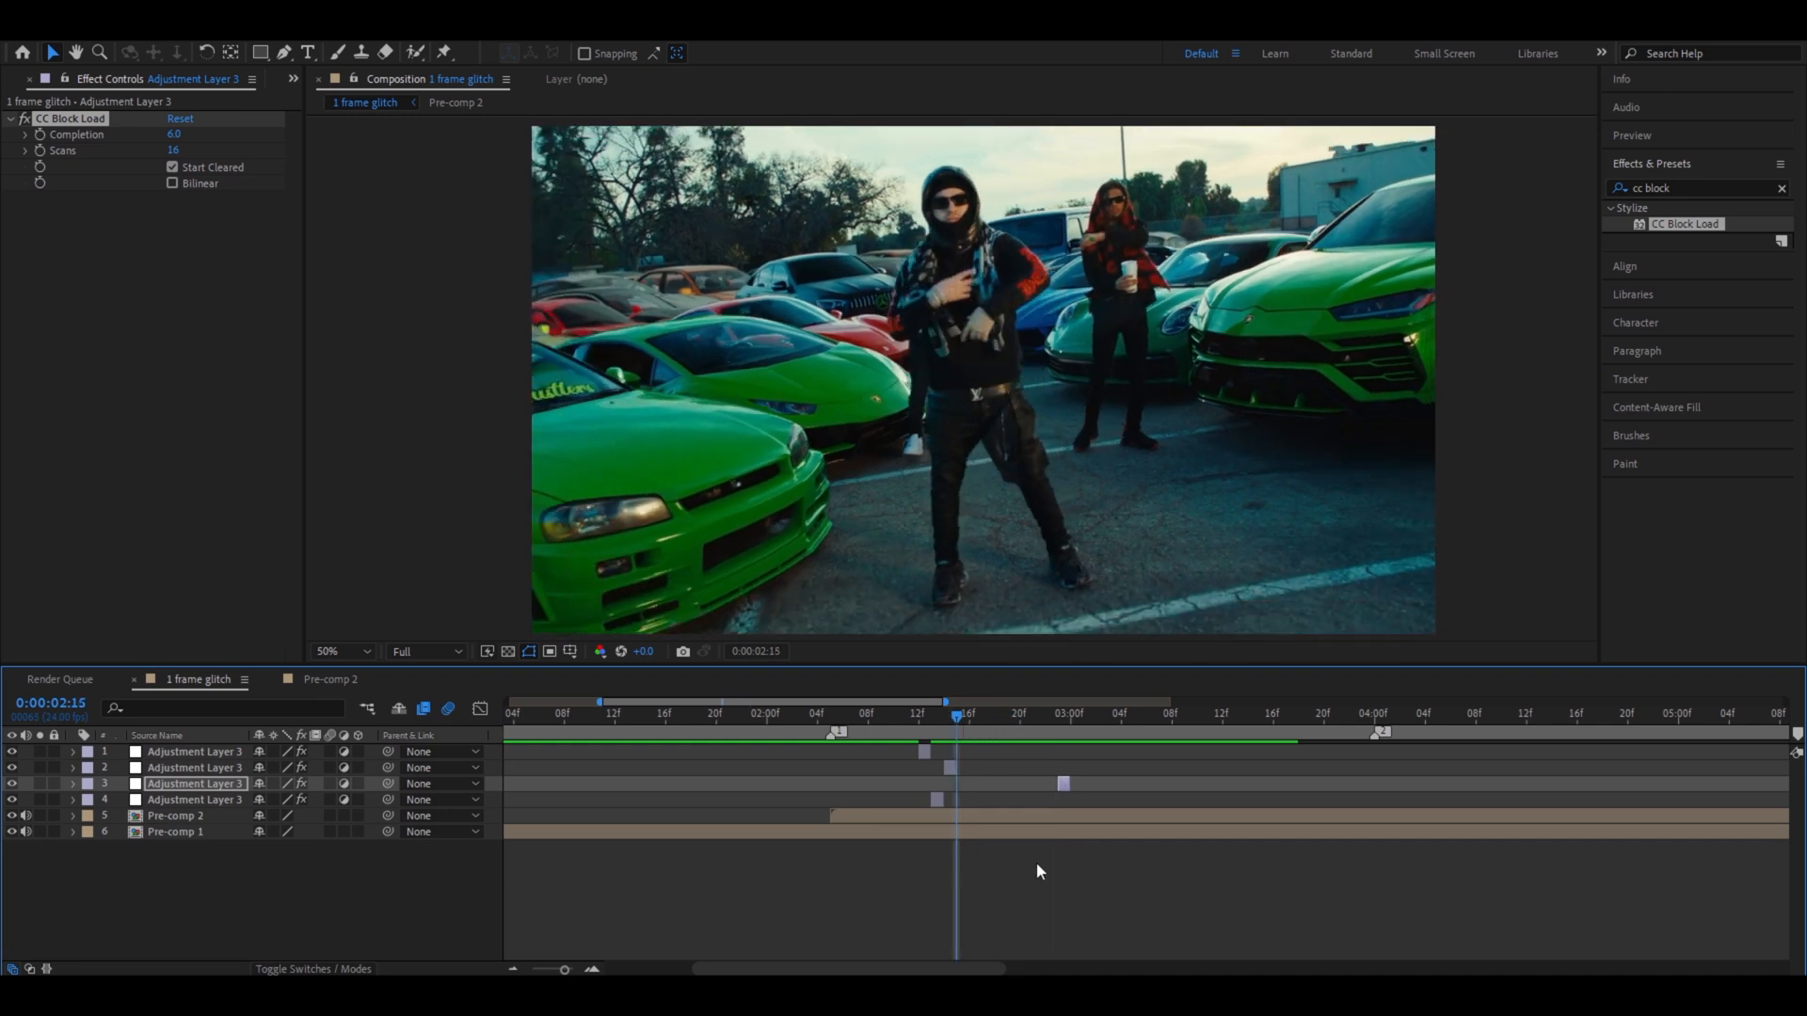
pyautogui.click(1058, 714)
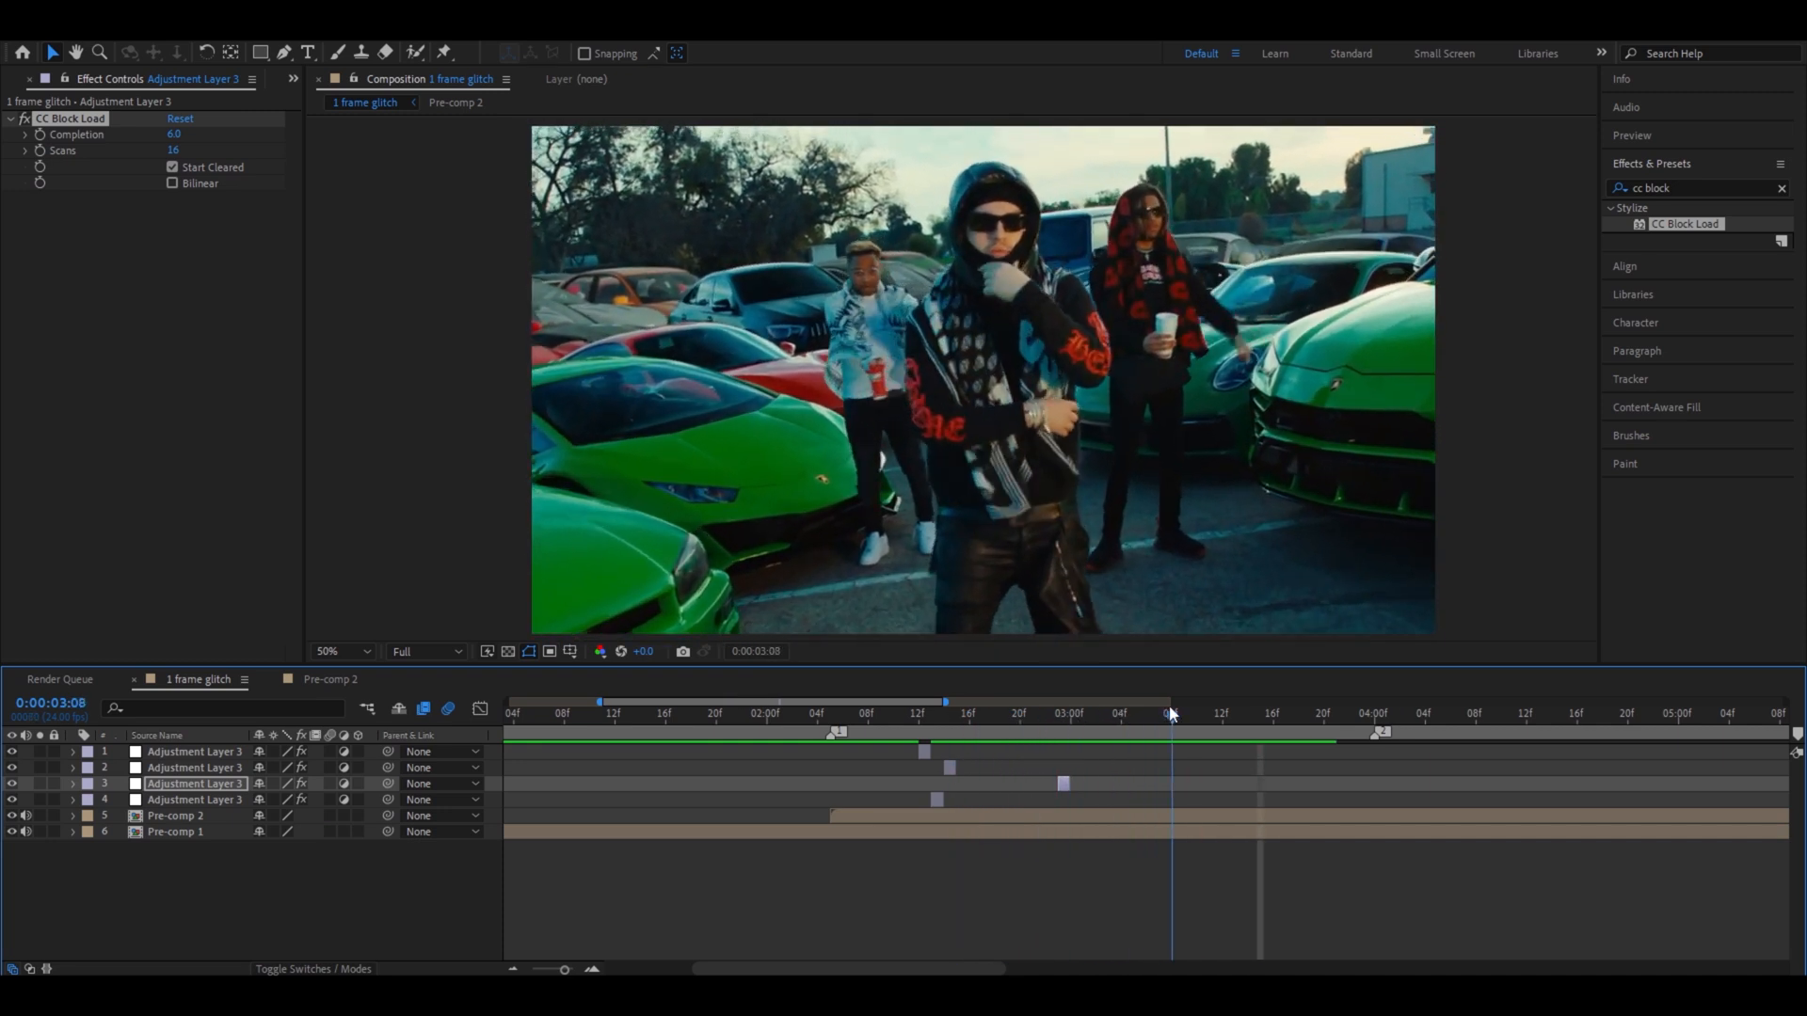
pyautogui.click(1337, 713)
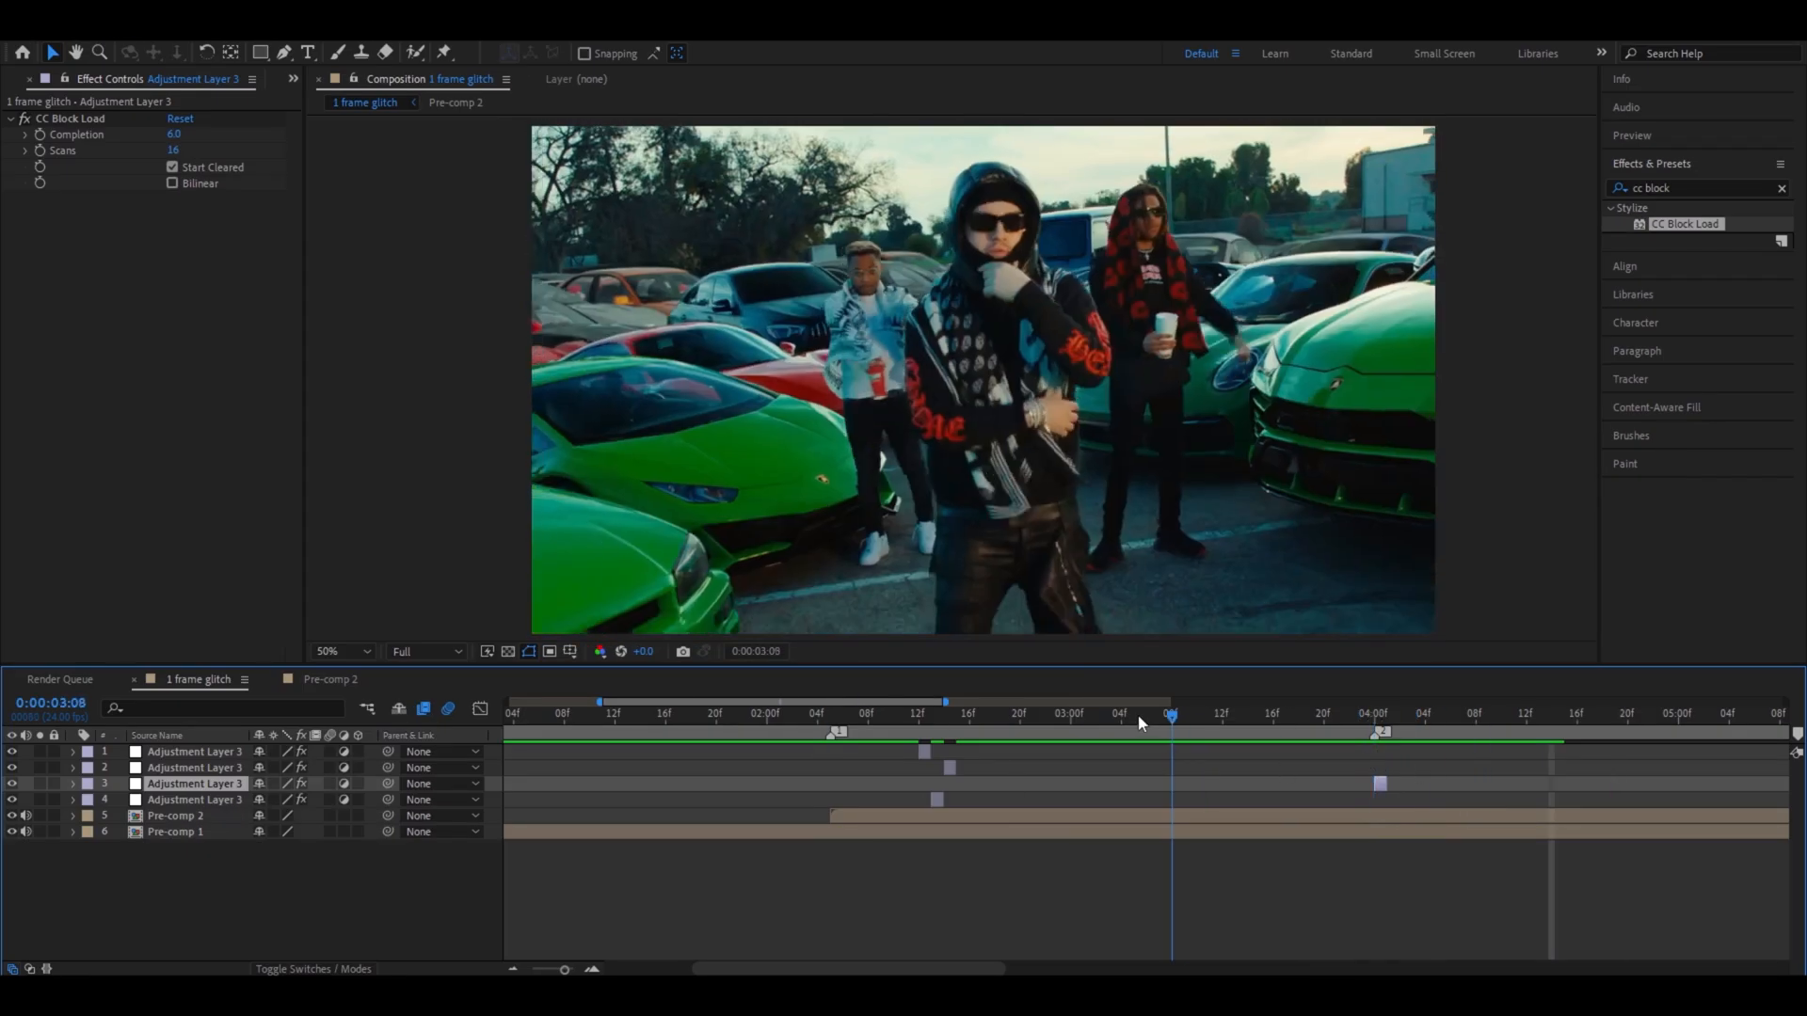
pyautogui.moveTo(1173, 715); pyautogui.dragTo(1084, 715)
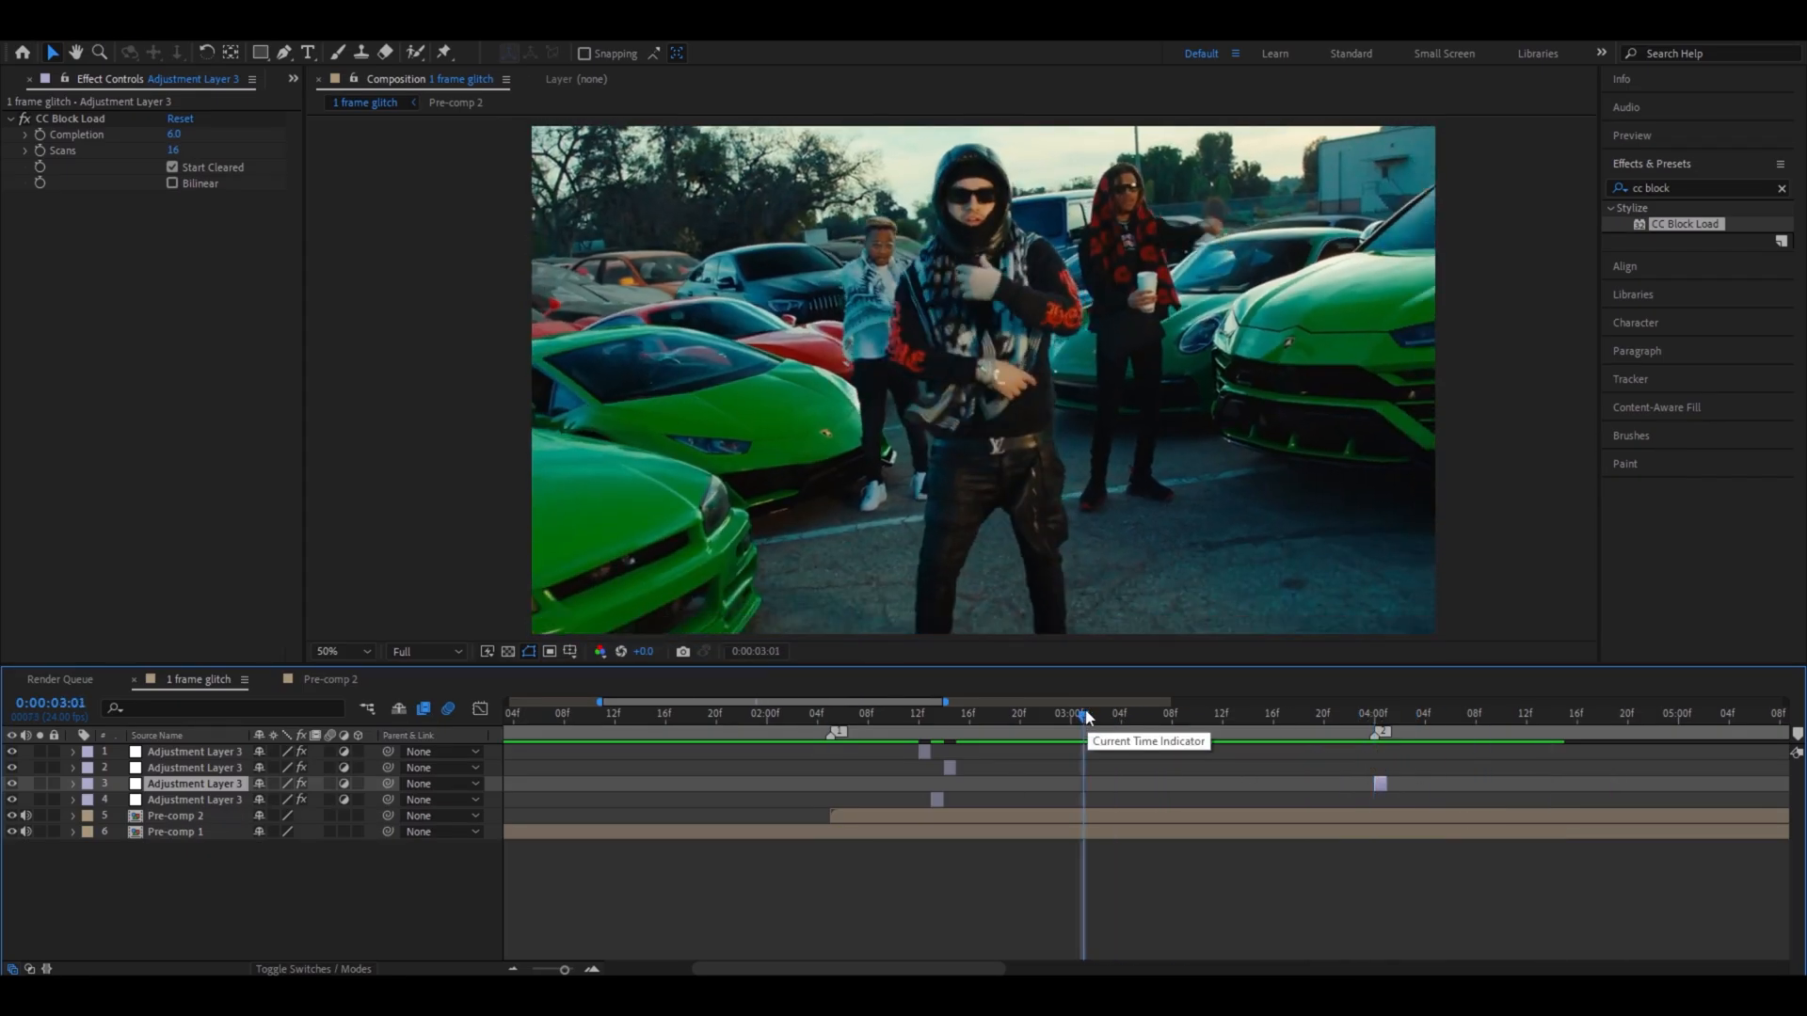
pyautogui.moveTo(1084, 701); pyautogui.dragTo(1019, 701)
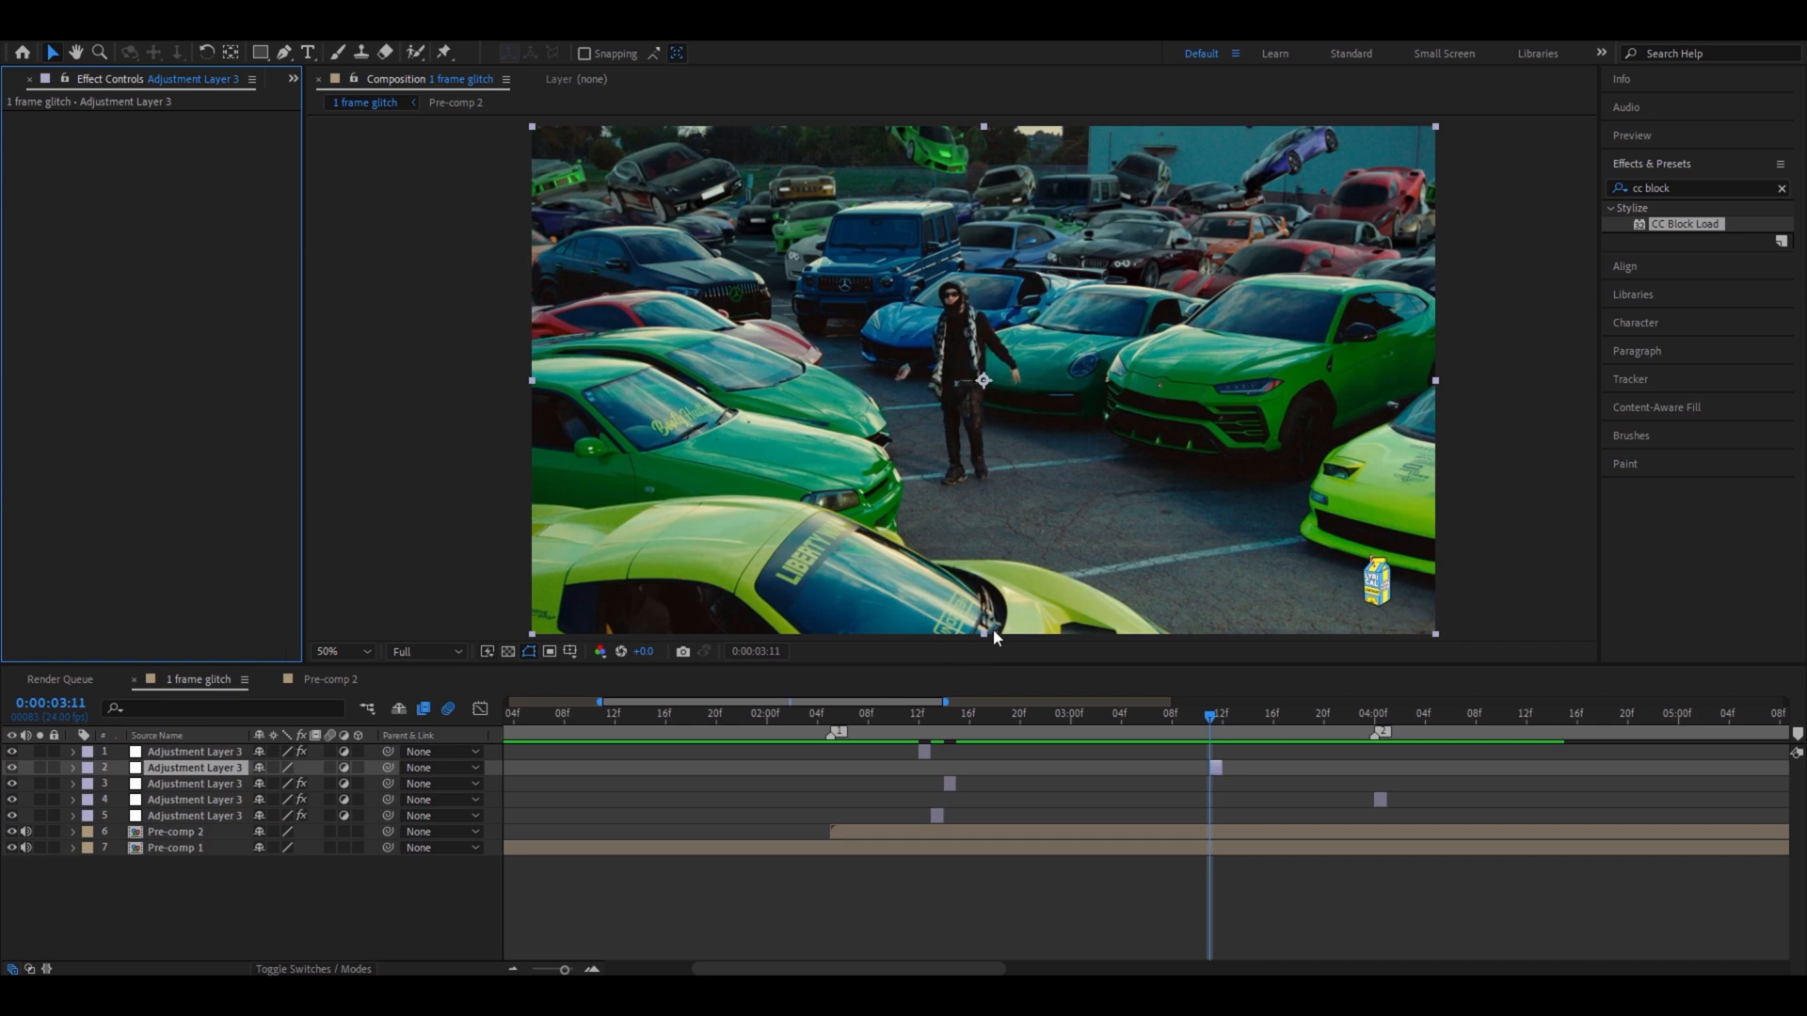
# Step: Apply S_ScanLines to the stretched-edges layer with Lines Frequency 95 and Gamma 1.5
pyautogui.write('s_str')
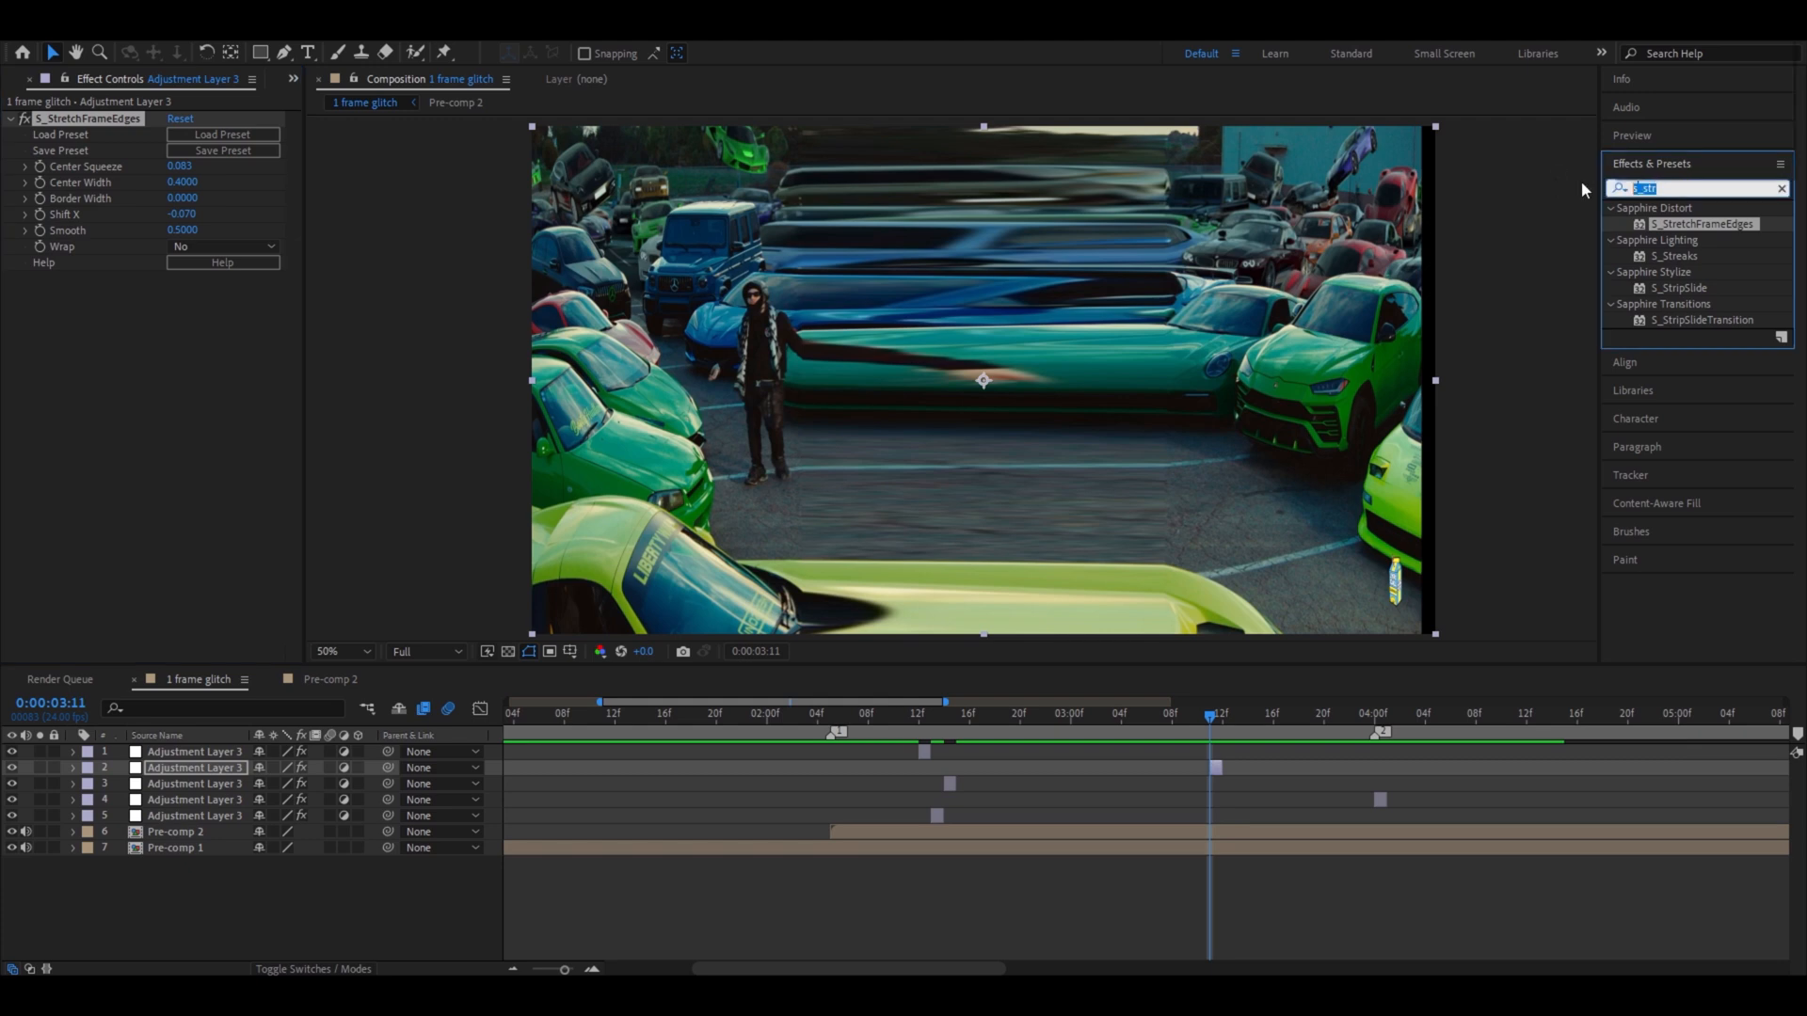
pyautogui.write('s_warpt')
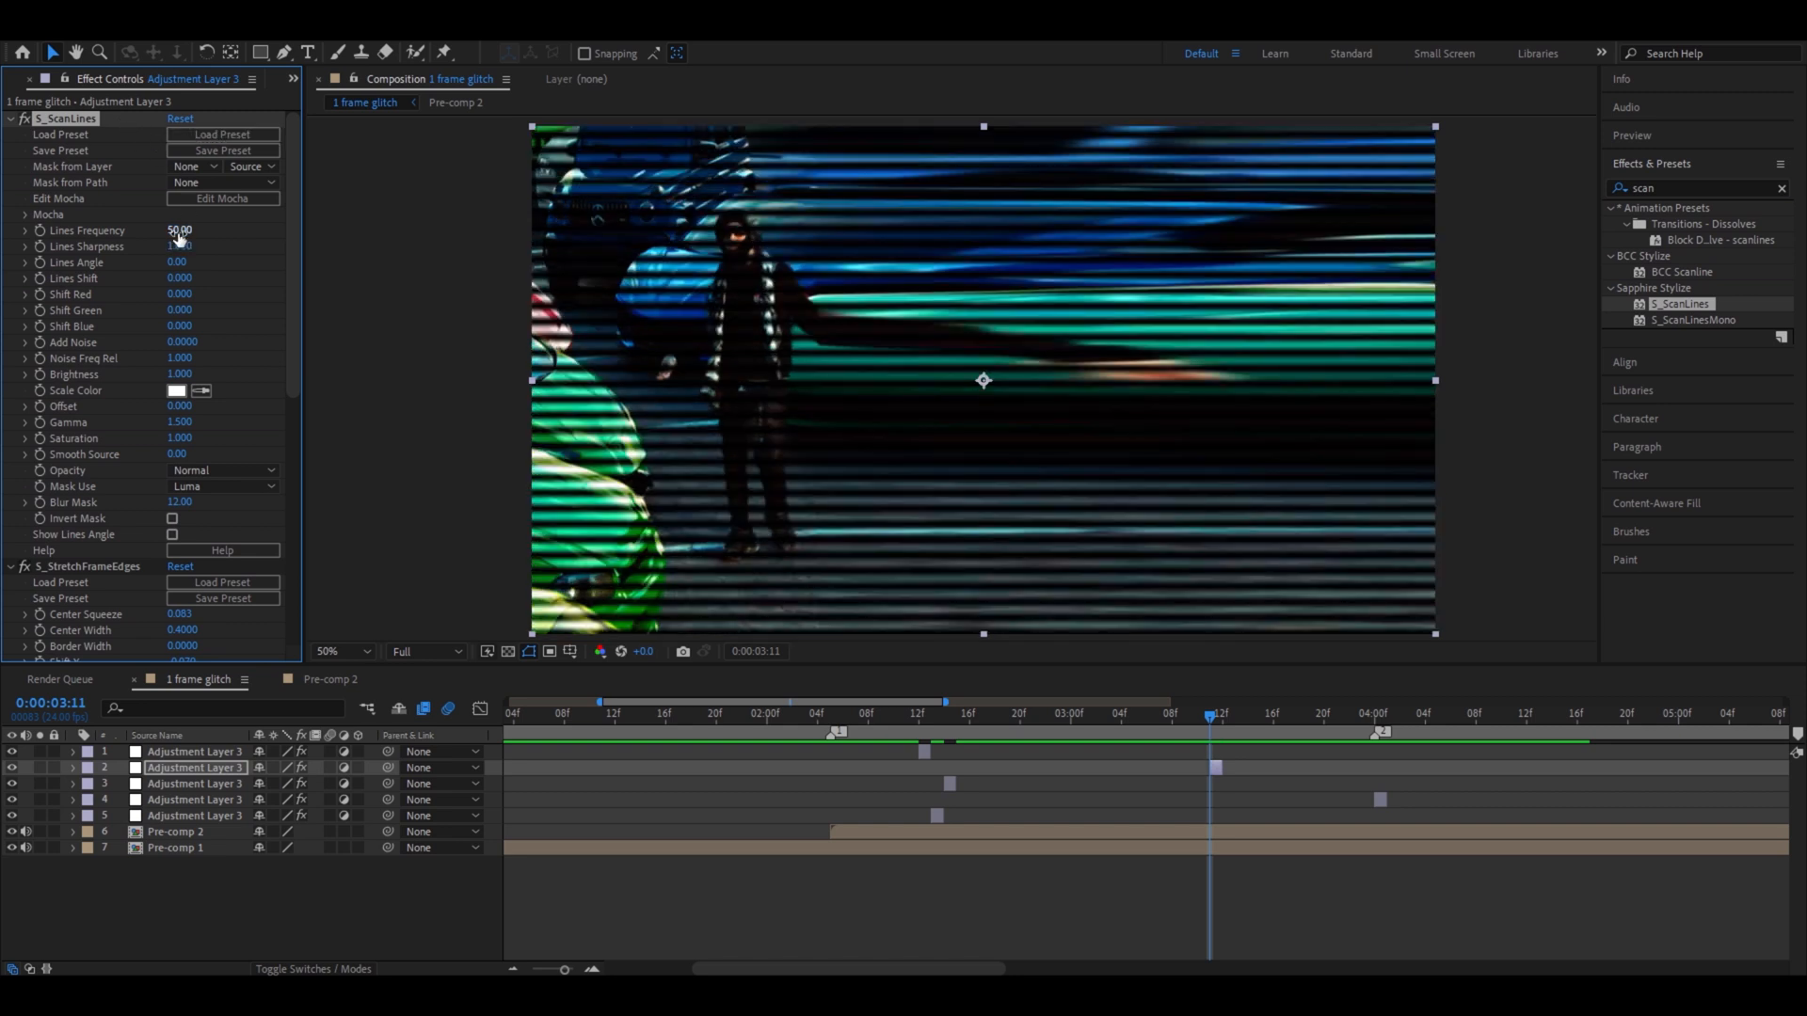
pyautogui.moveTo(180, 229); pyautogui.dragTo(211, 230)
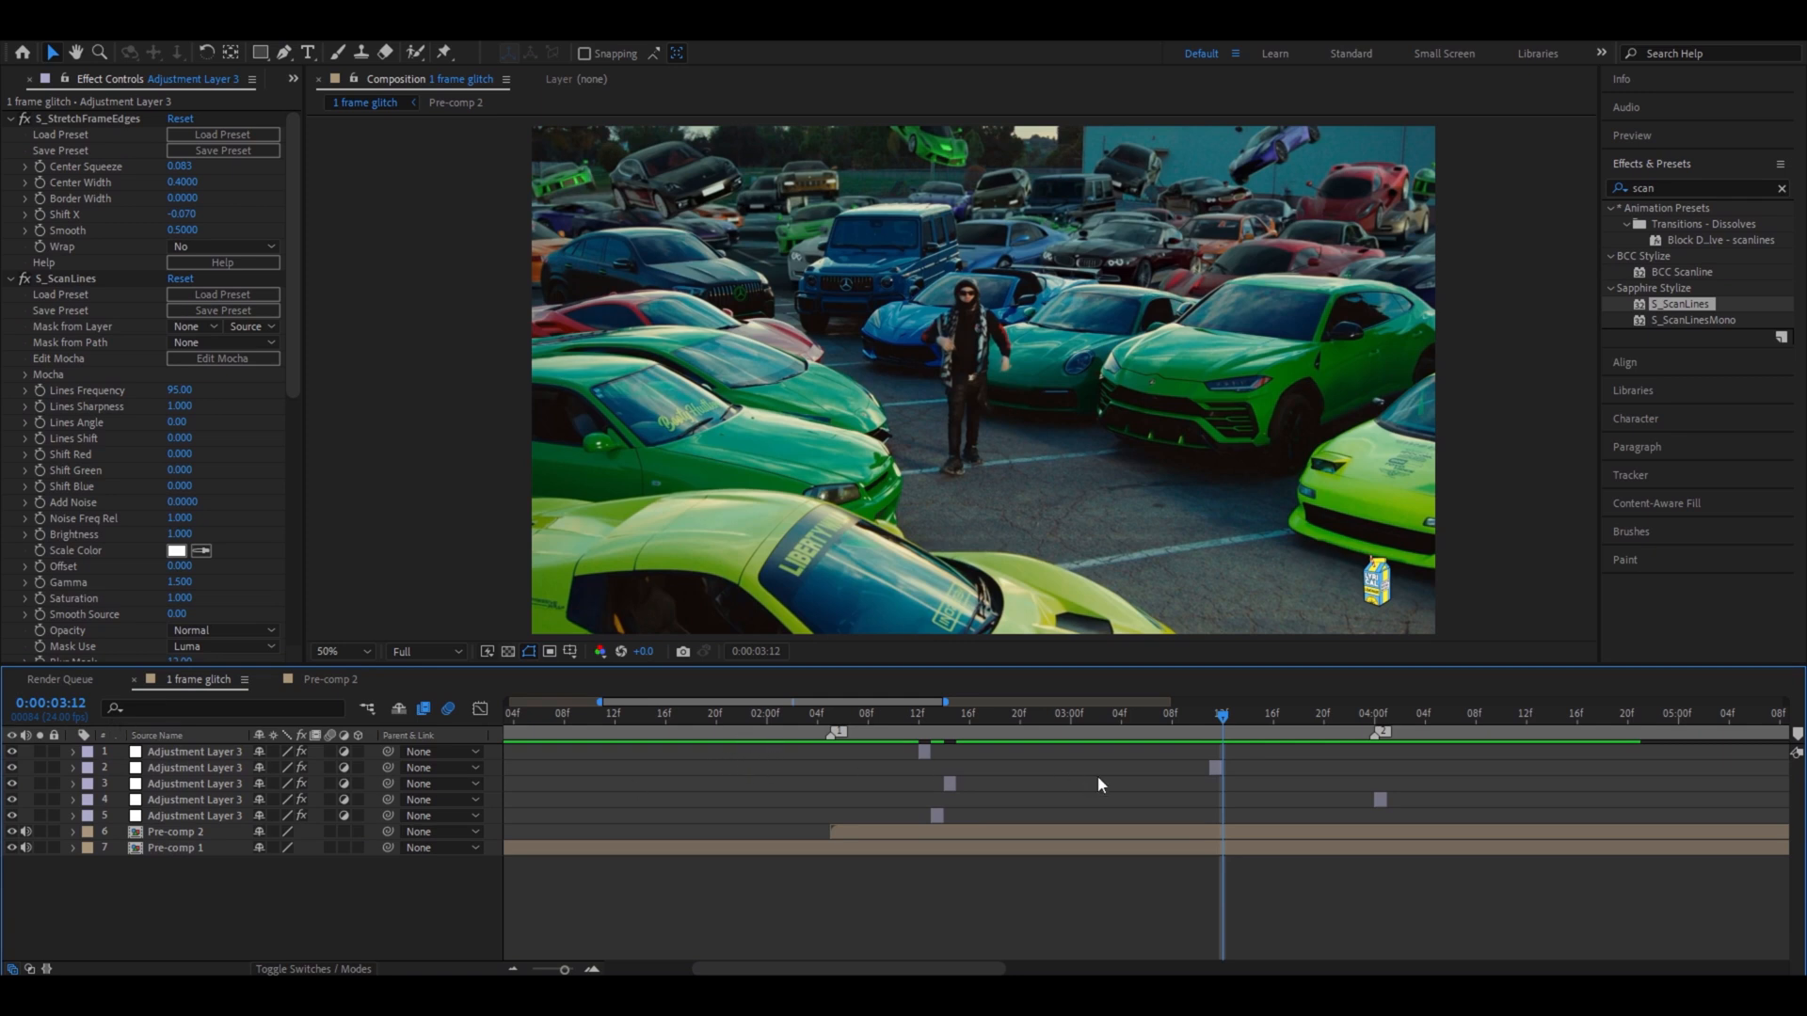
# Step: Apply S_EdgeDetect as RGB Edges with Weight Green 0.66, then add Deep Glow
pyautogui.click(261, 51)
pyautogui.write('s_edgede')
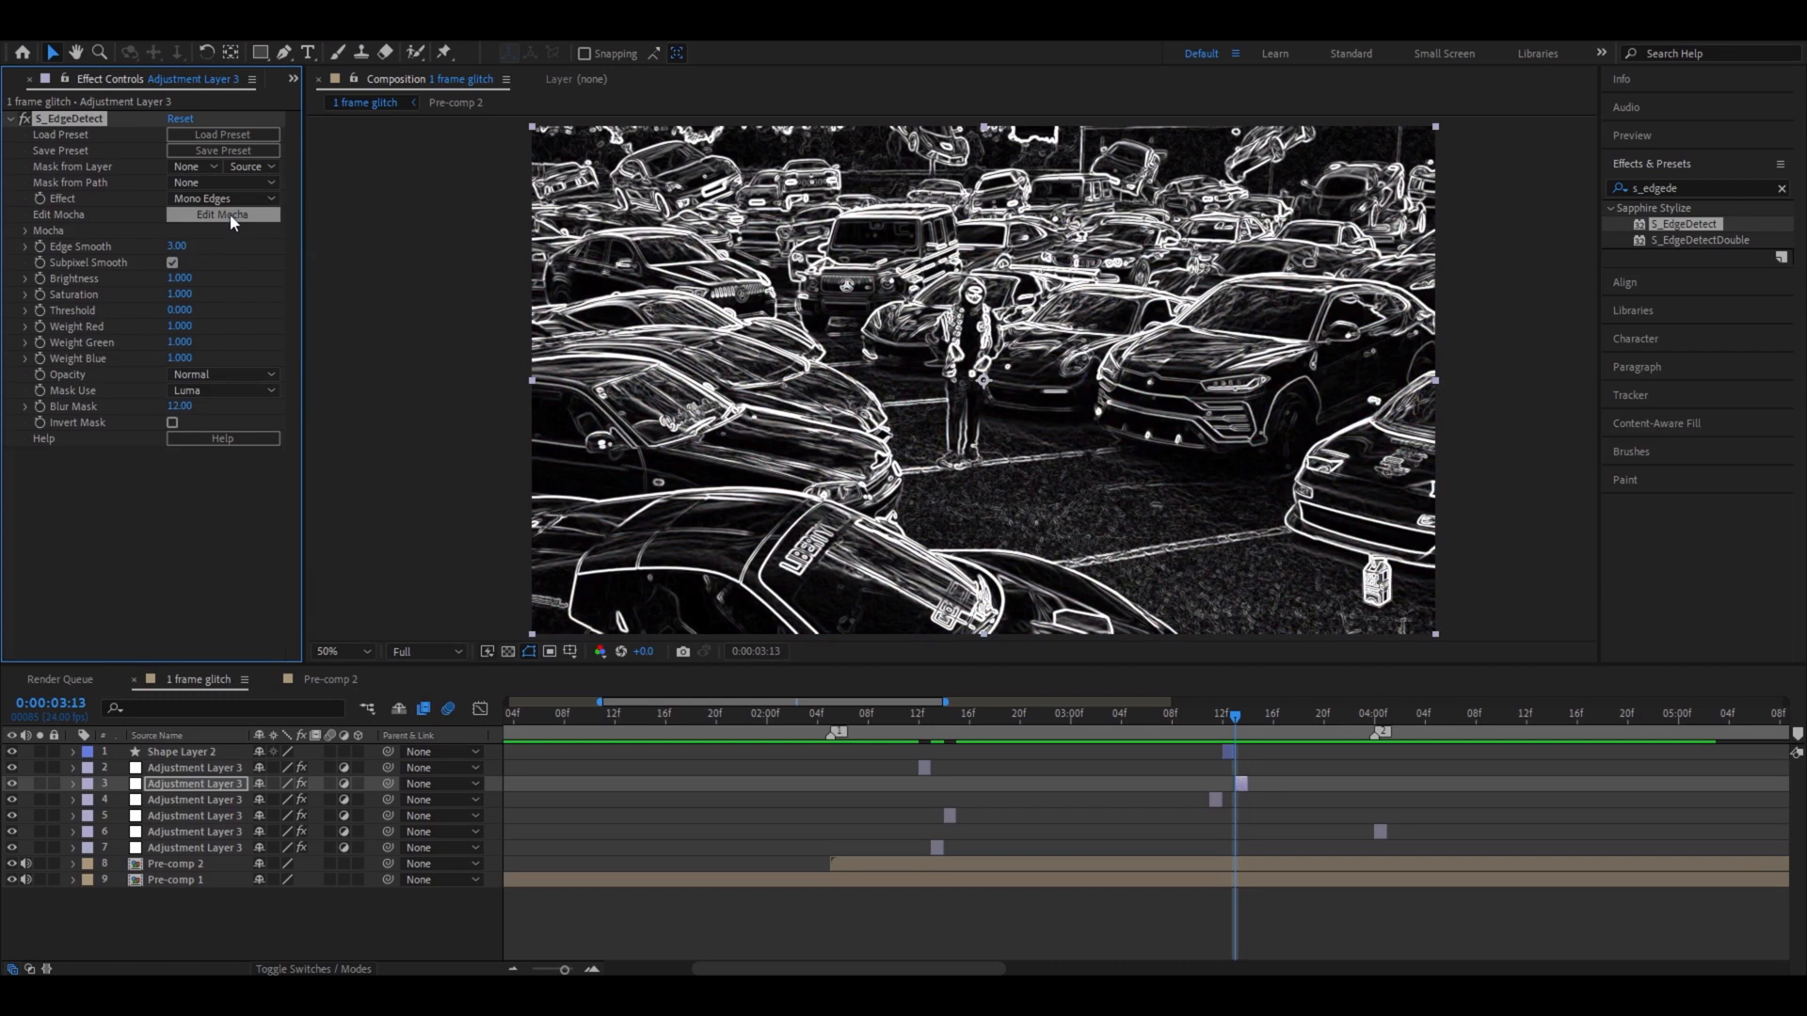
pyautogui.click(222, 200)
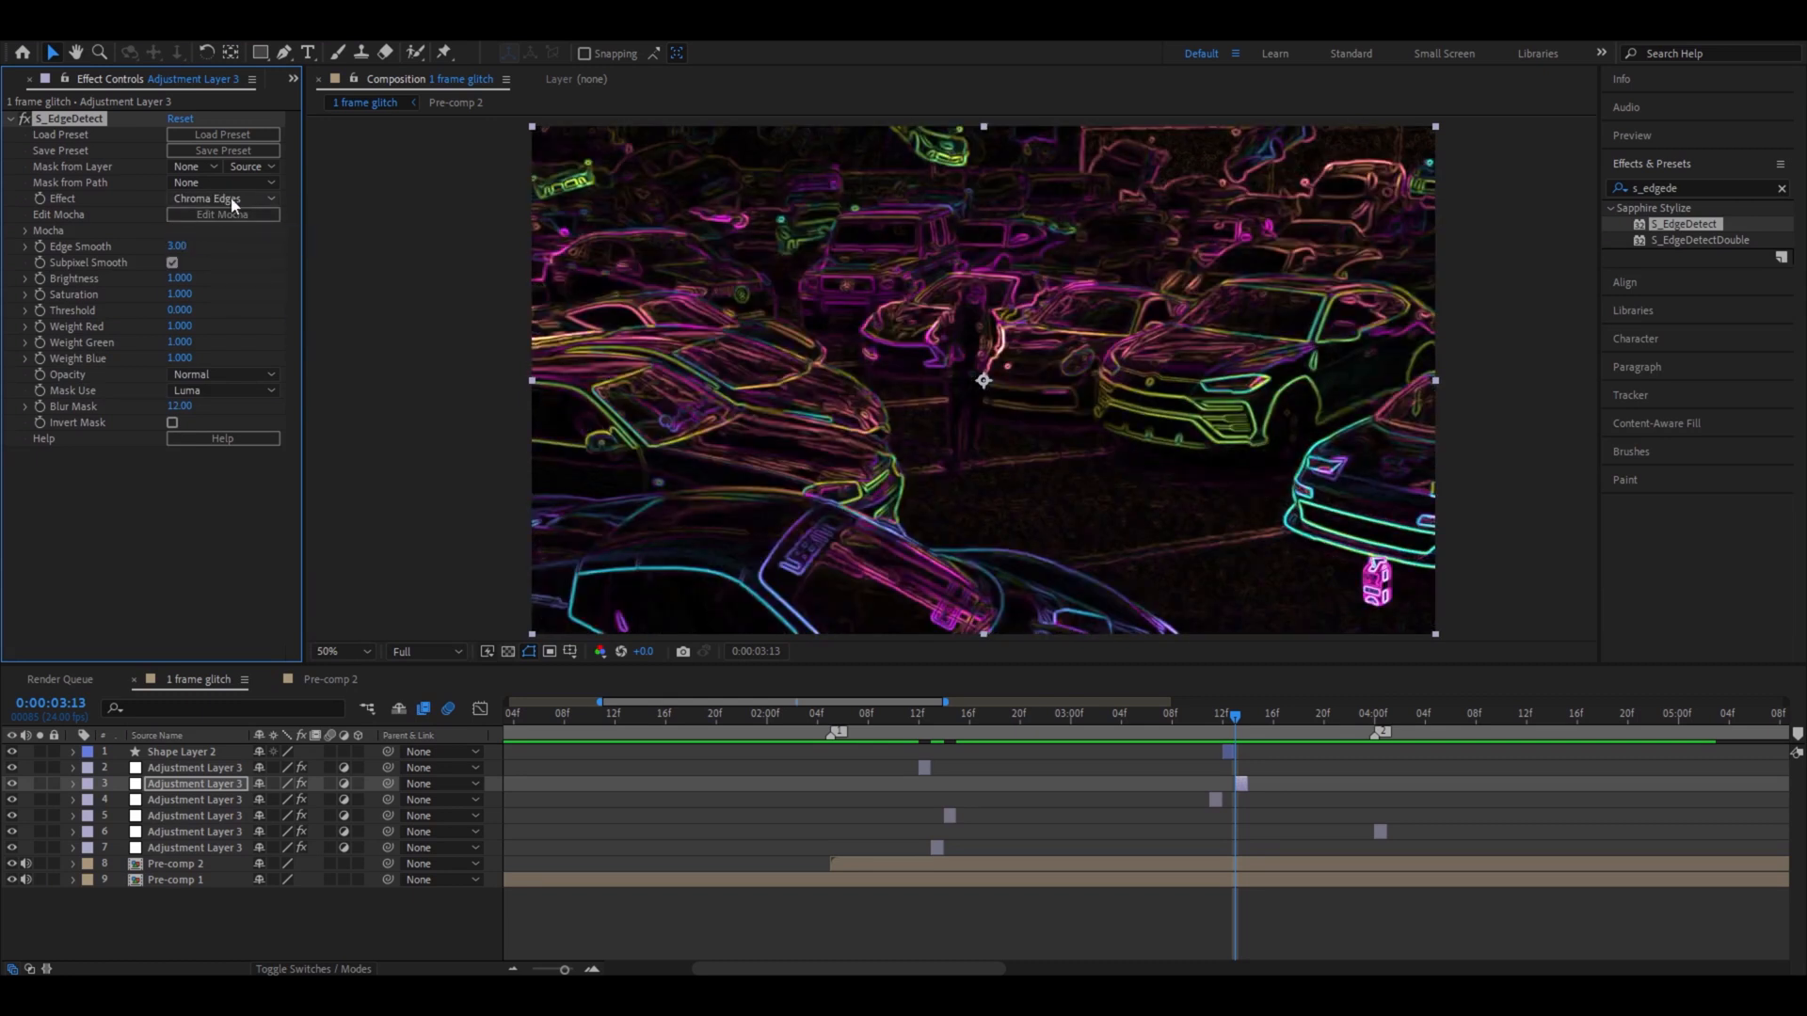
pyautogui.click(222, 200)
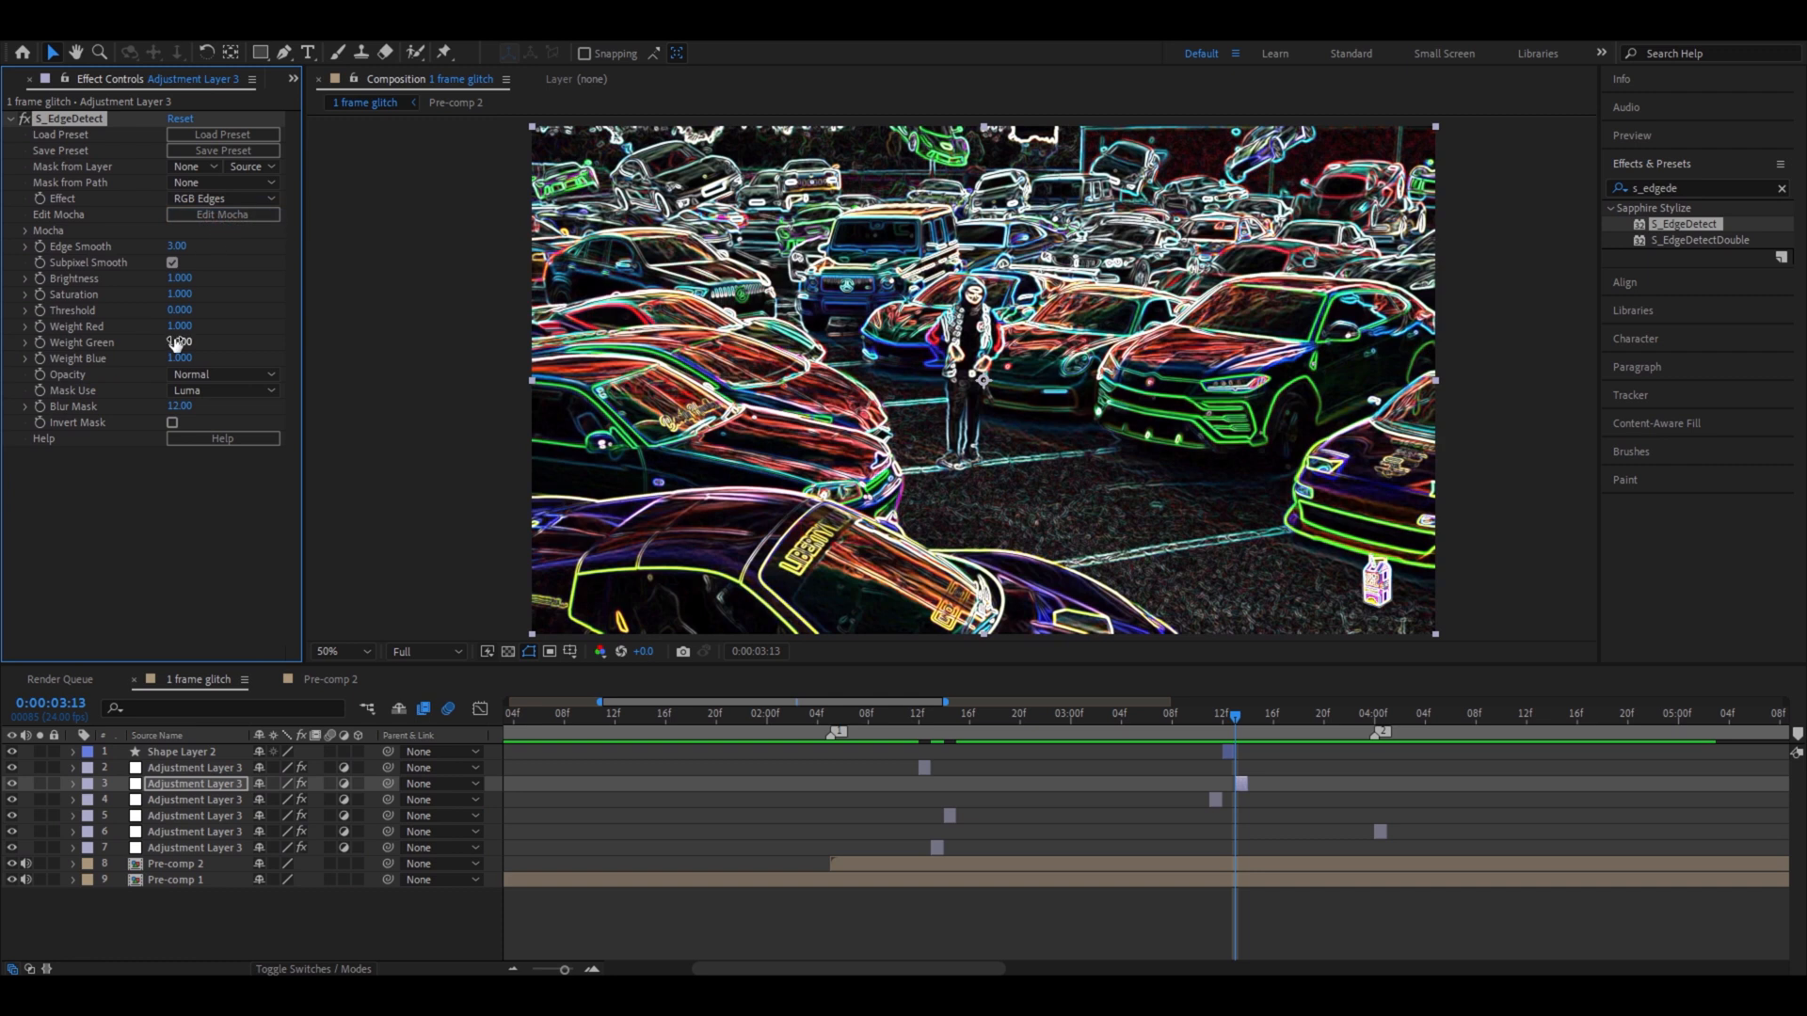
pyautogui.moveTo(178, 342); pyautogui.dragTo(162, 342)
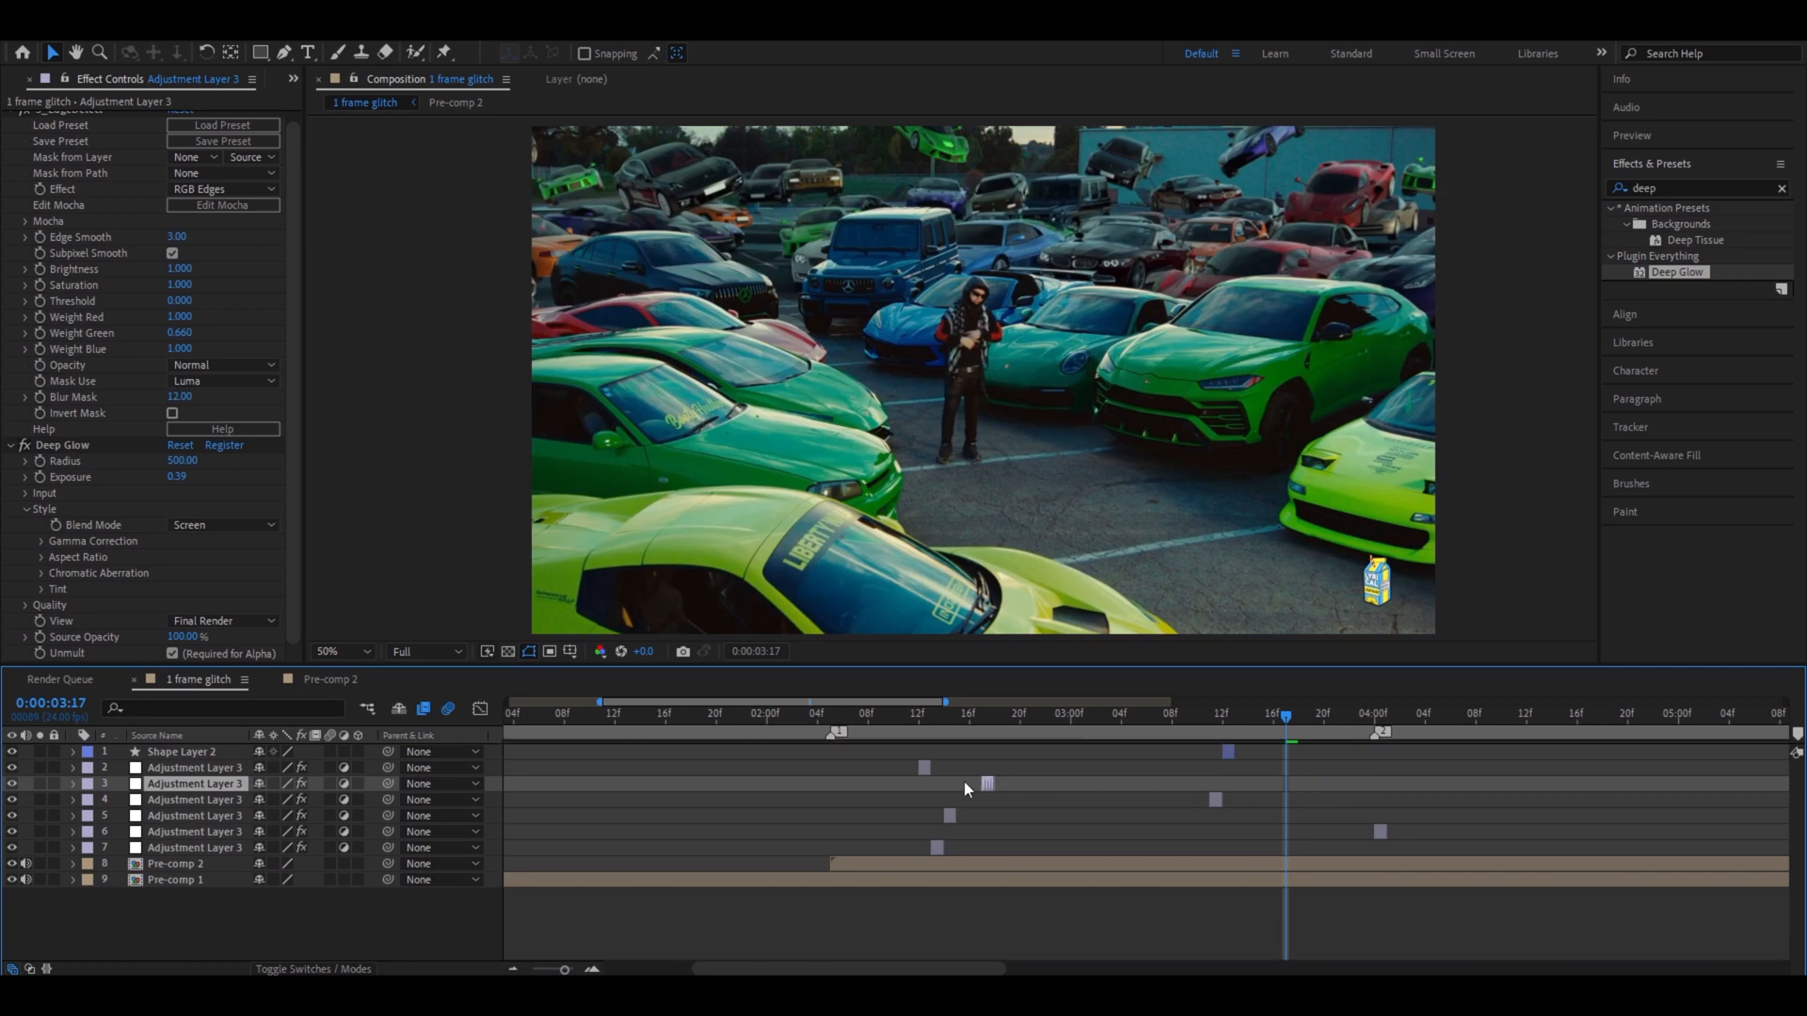
pyautogui.click(941, 713)
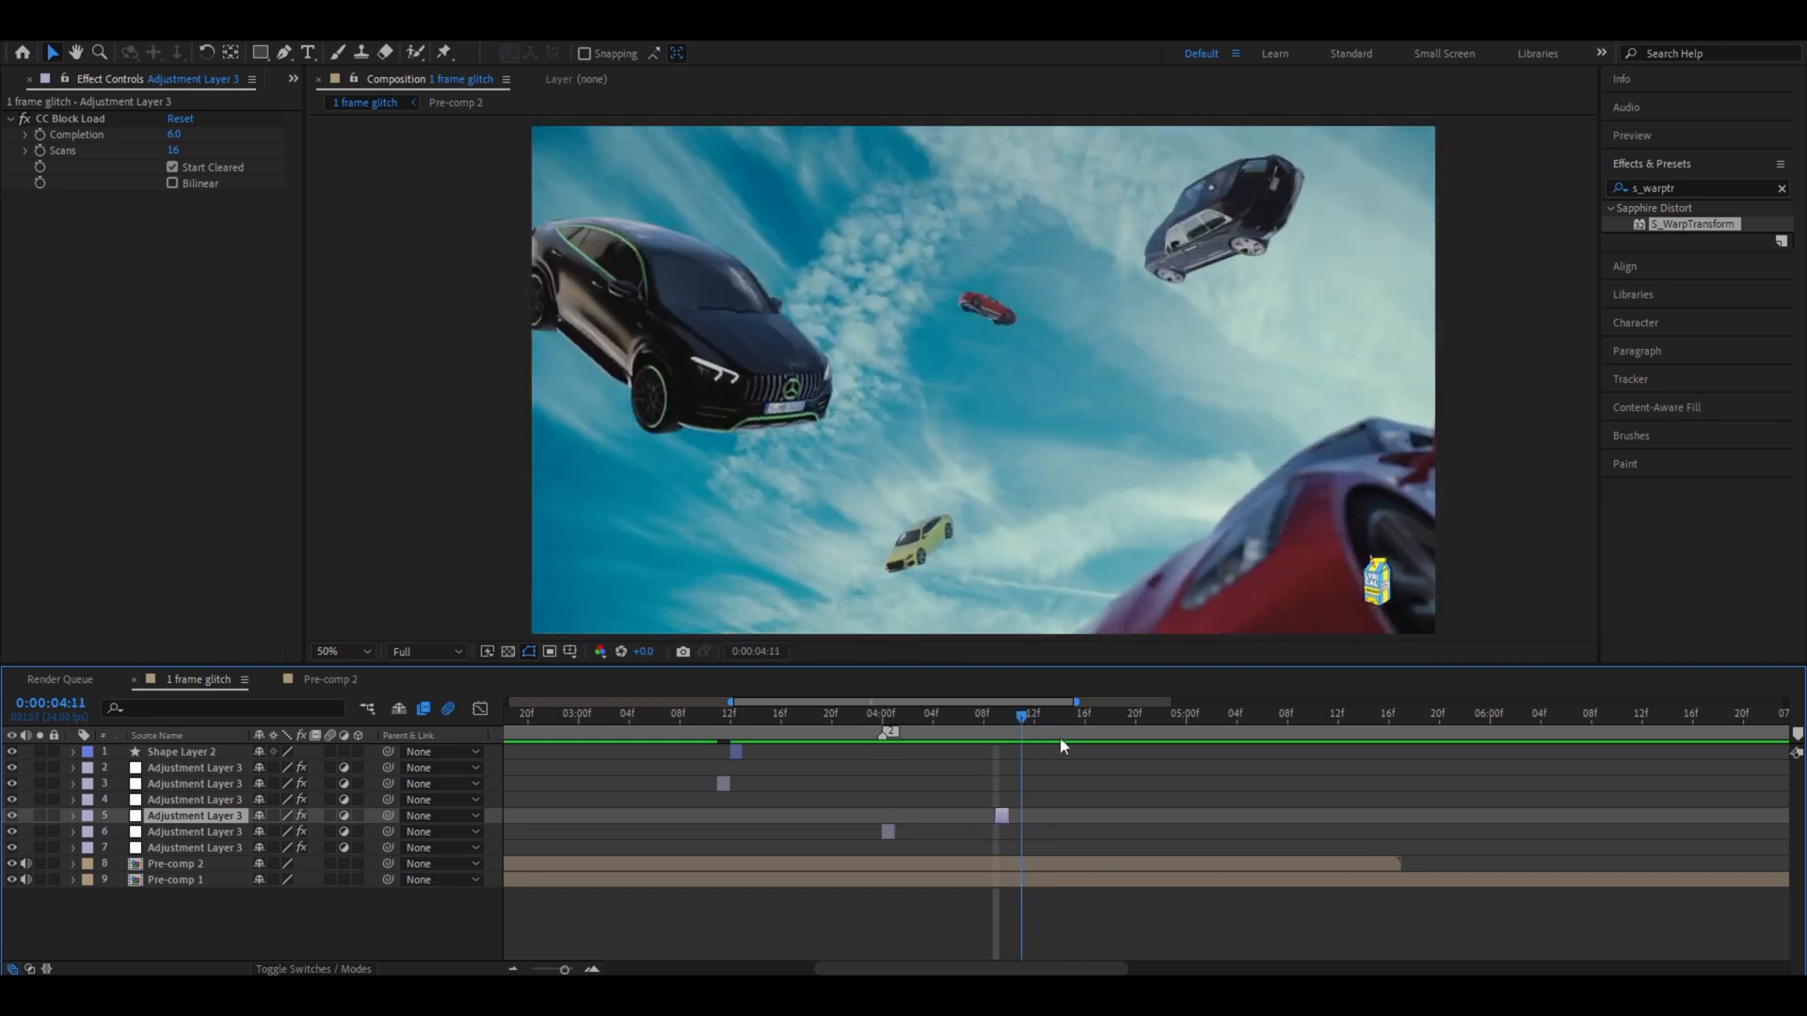
# Step: At 4:09, draw a four-point Pen mask over the top of the frame on the adjustment layer
pyautogui.click(1002, 715)
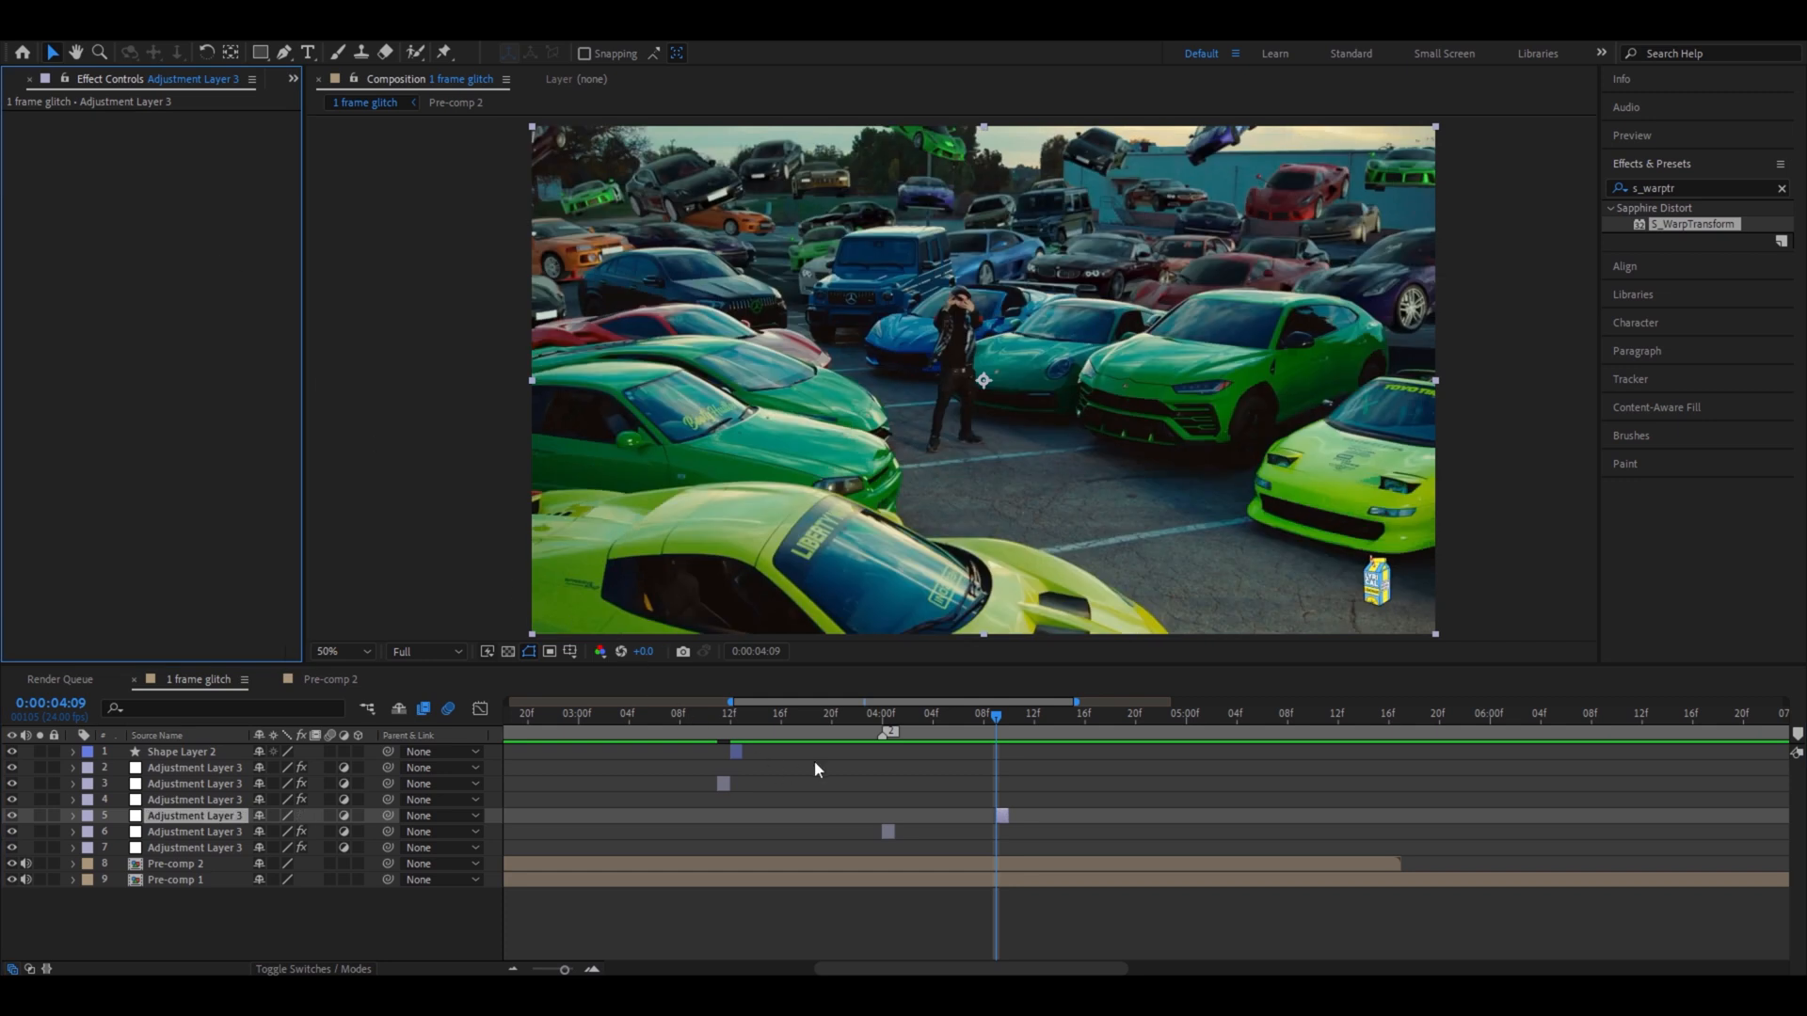
pyautogui.click(283, 53)
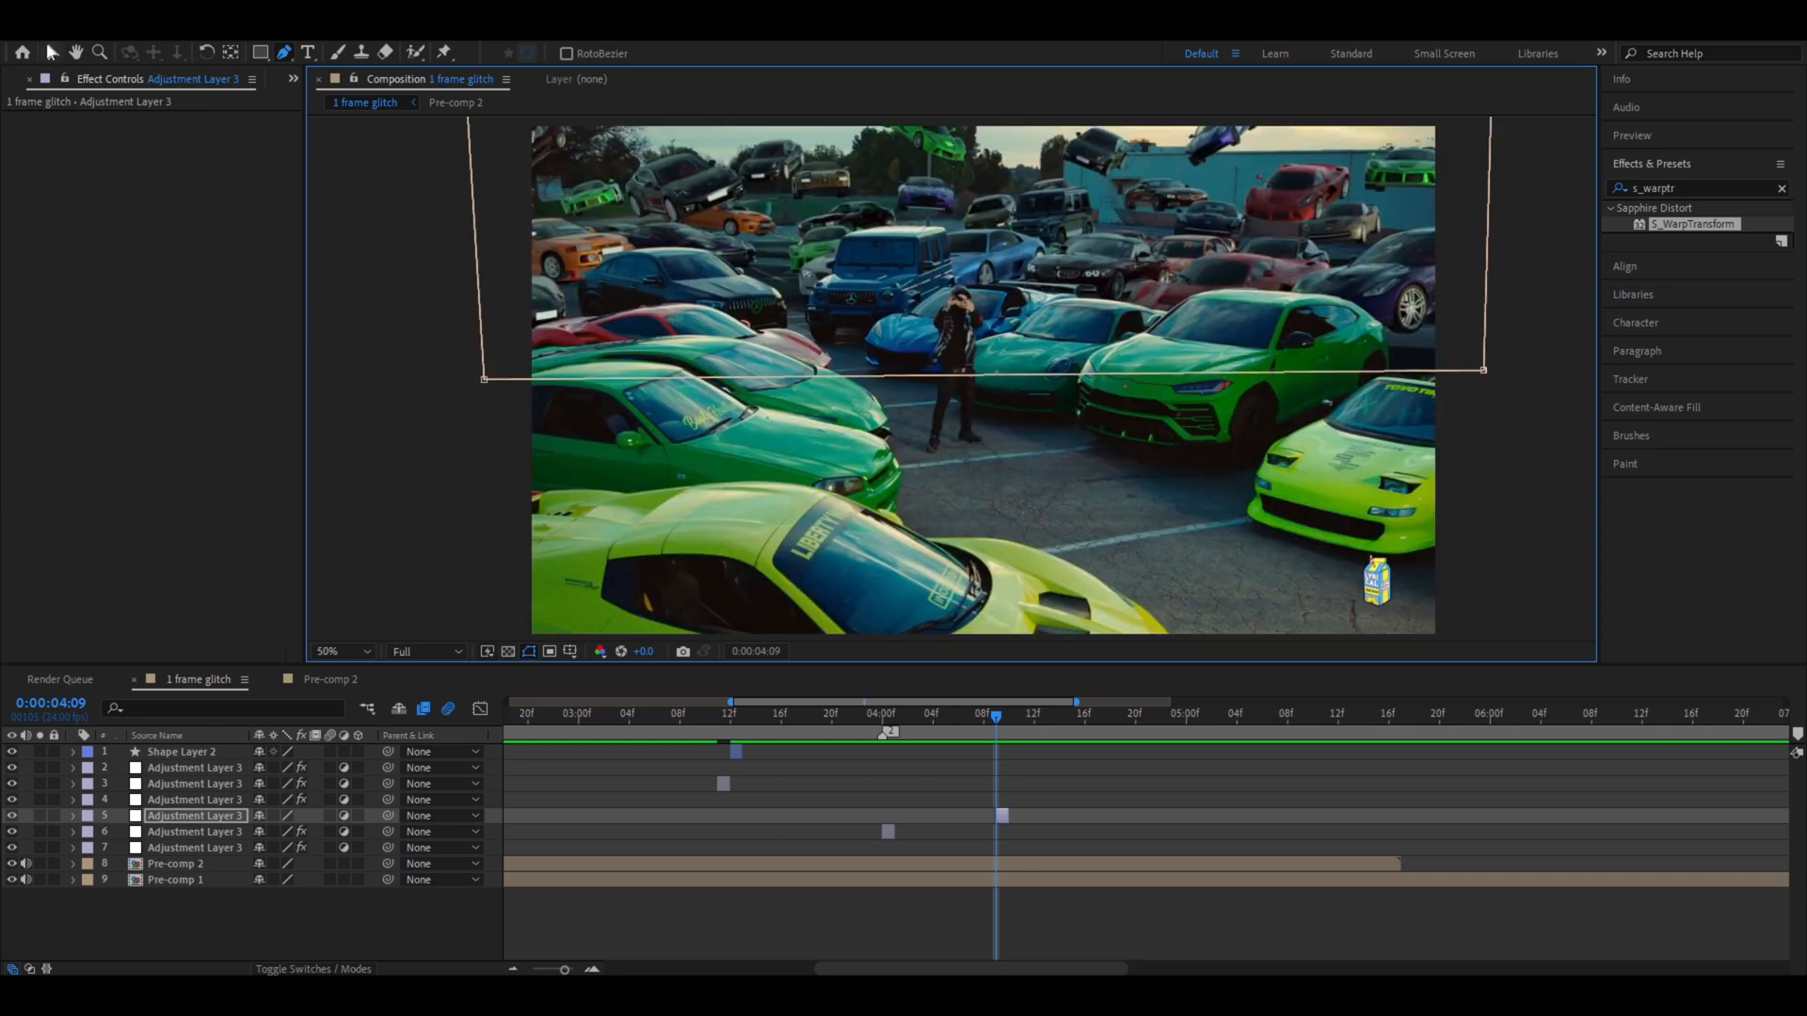
# Step: Apply S_EdgeDetect and Deep Glow to the masked adjustment layer
pyautogui.write('s_ed')
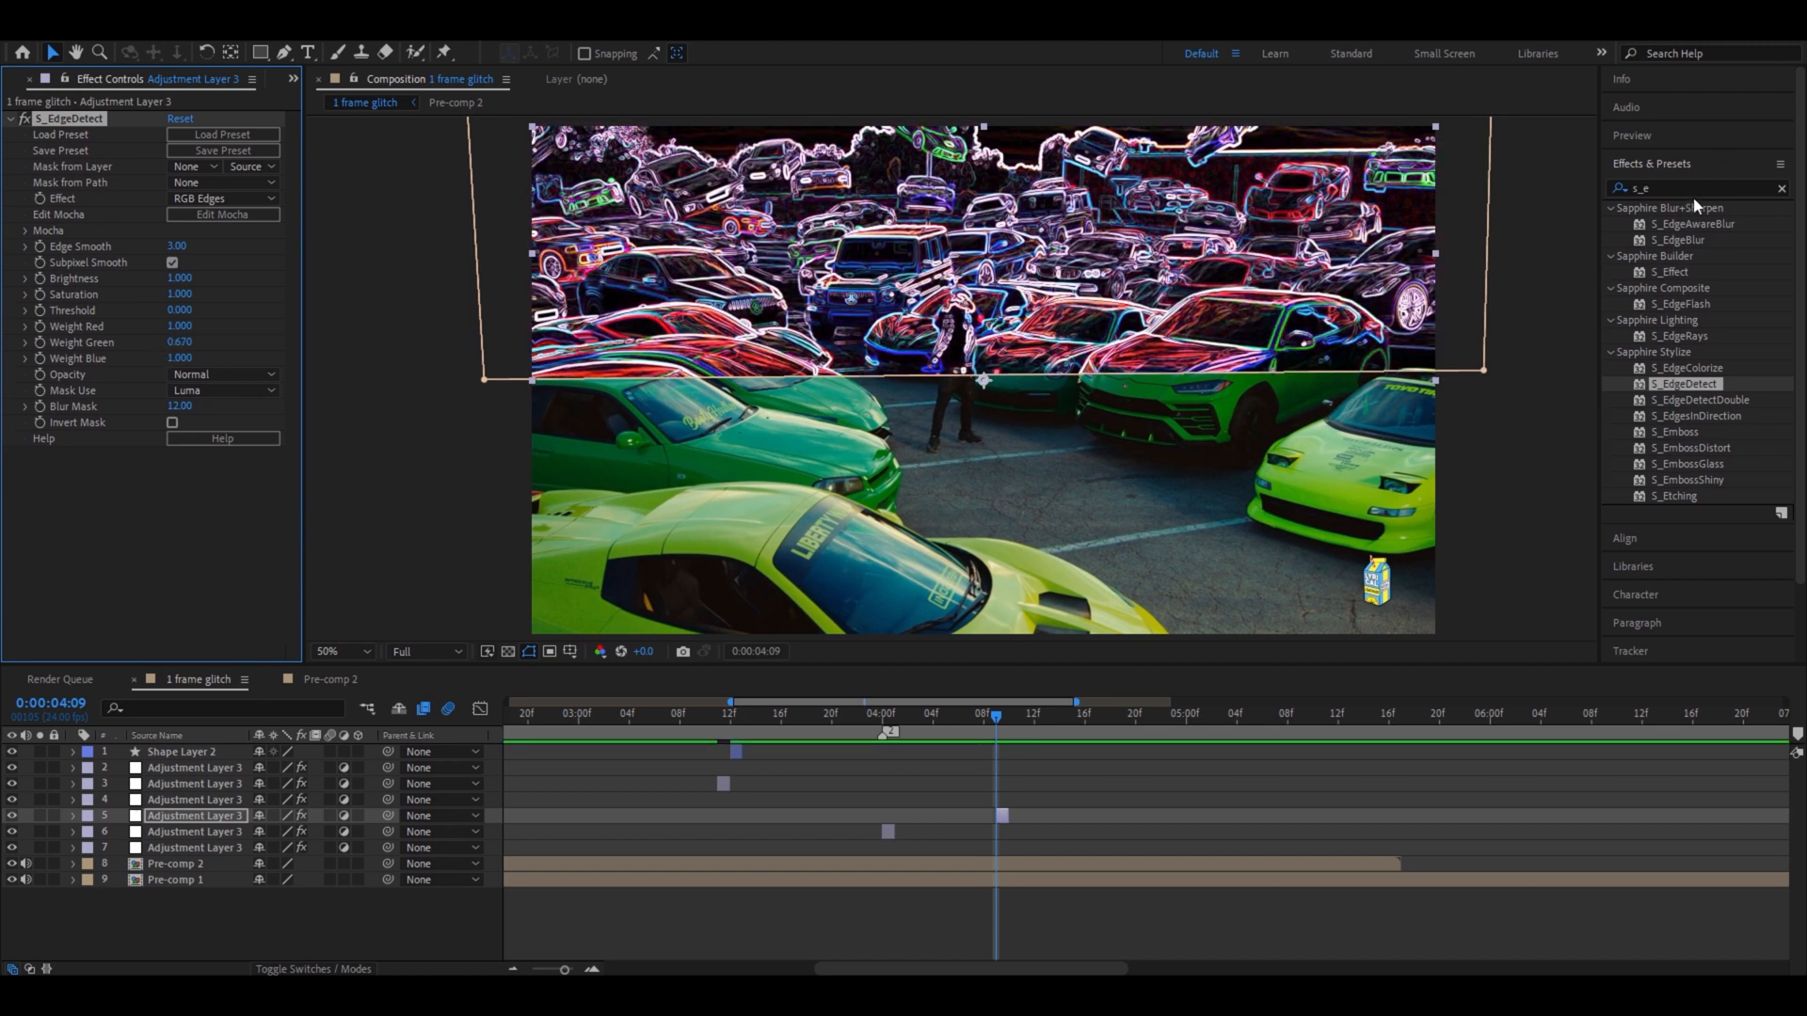
pyautogui.write('deep')
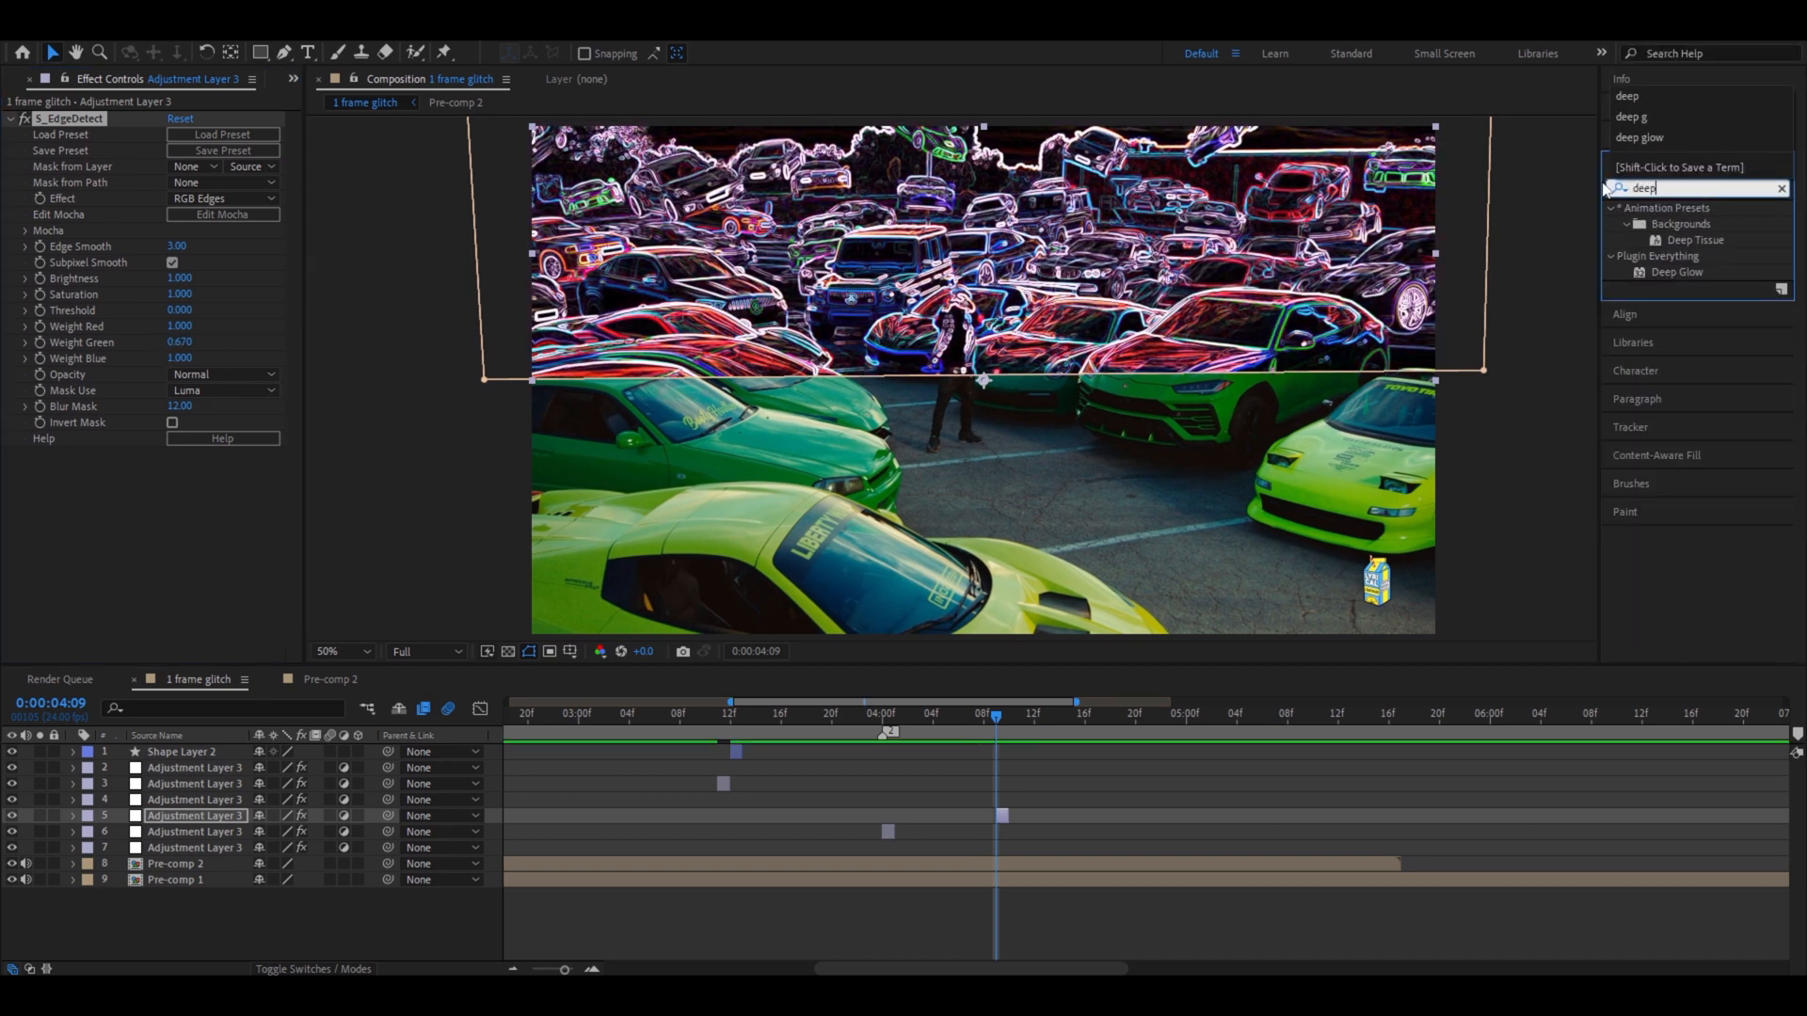
pyautogui.doubleClick(1679, 271)
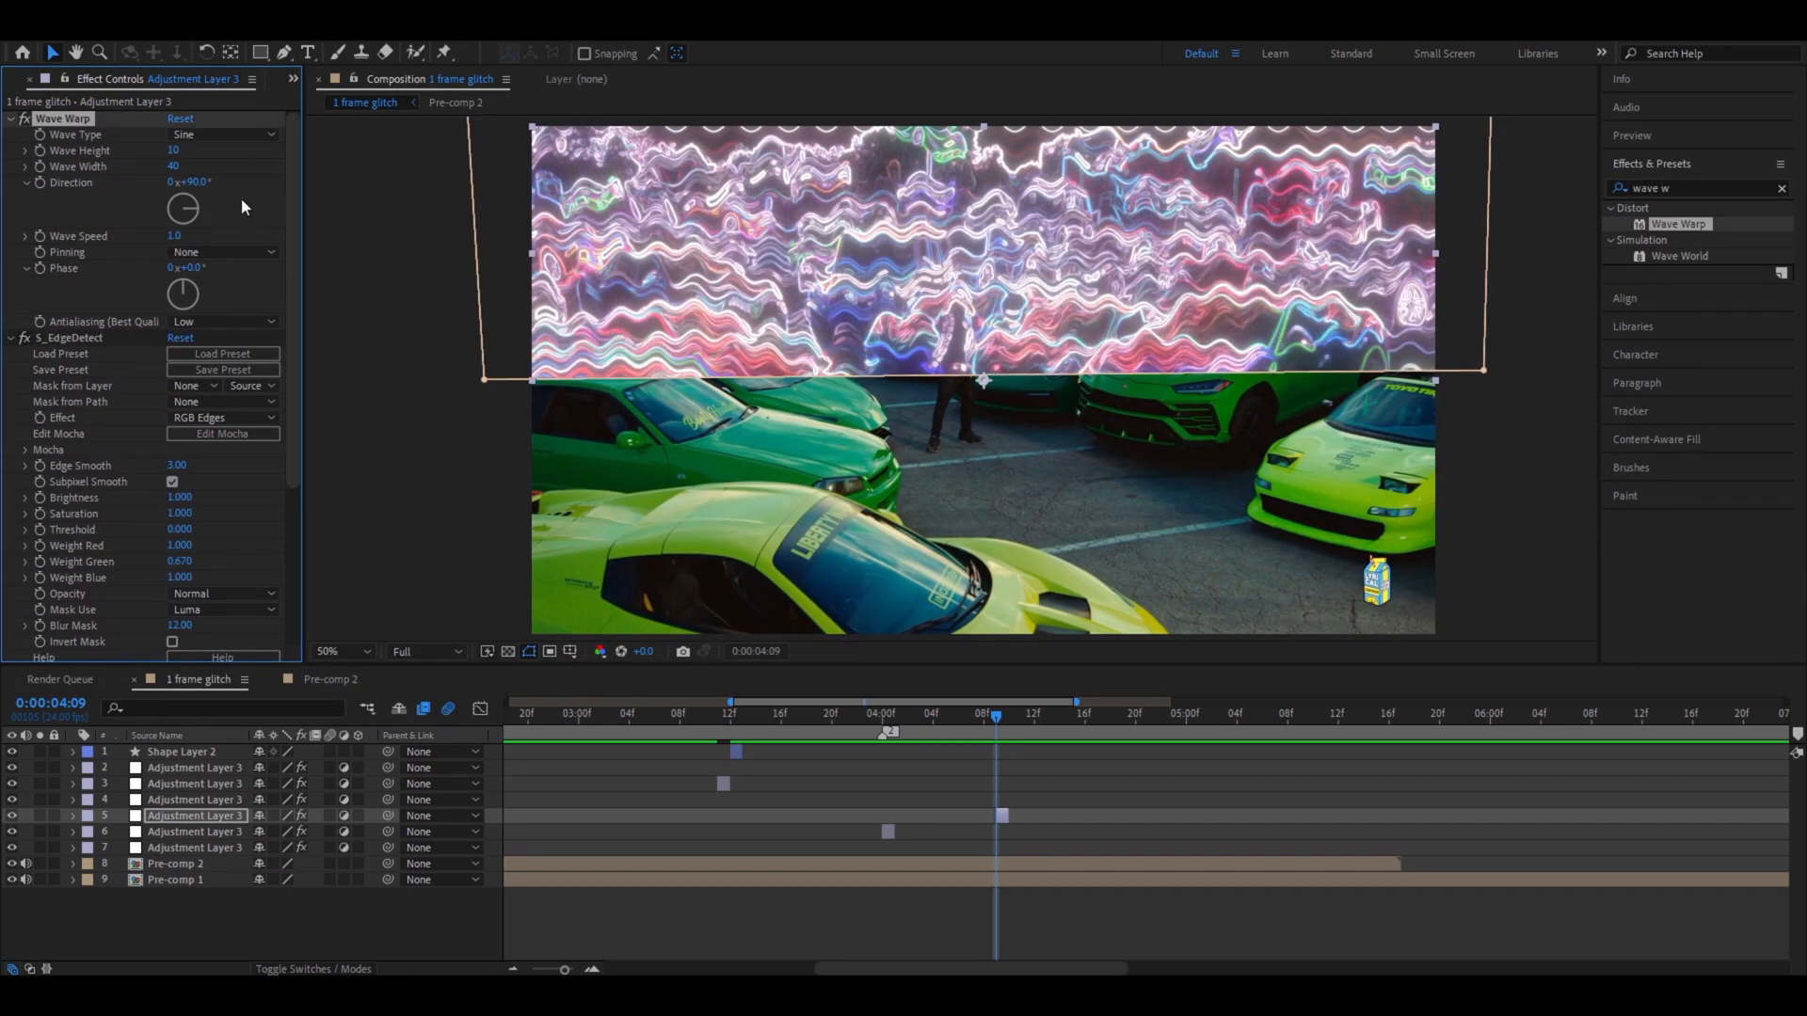
# Step: Set Wave Warp to Smooth Noise, height 35, width 46, and lower S_WarpTransform Z Dist to 0.52
pyautogui.click(192, 183)
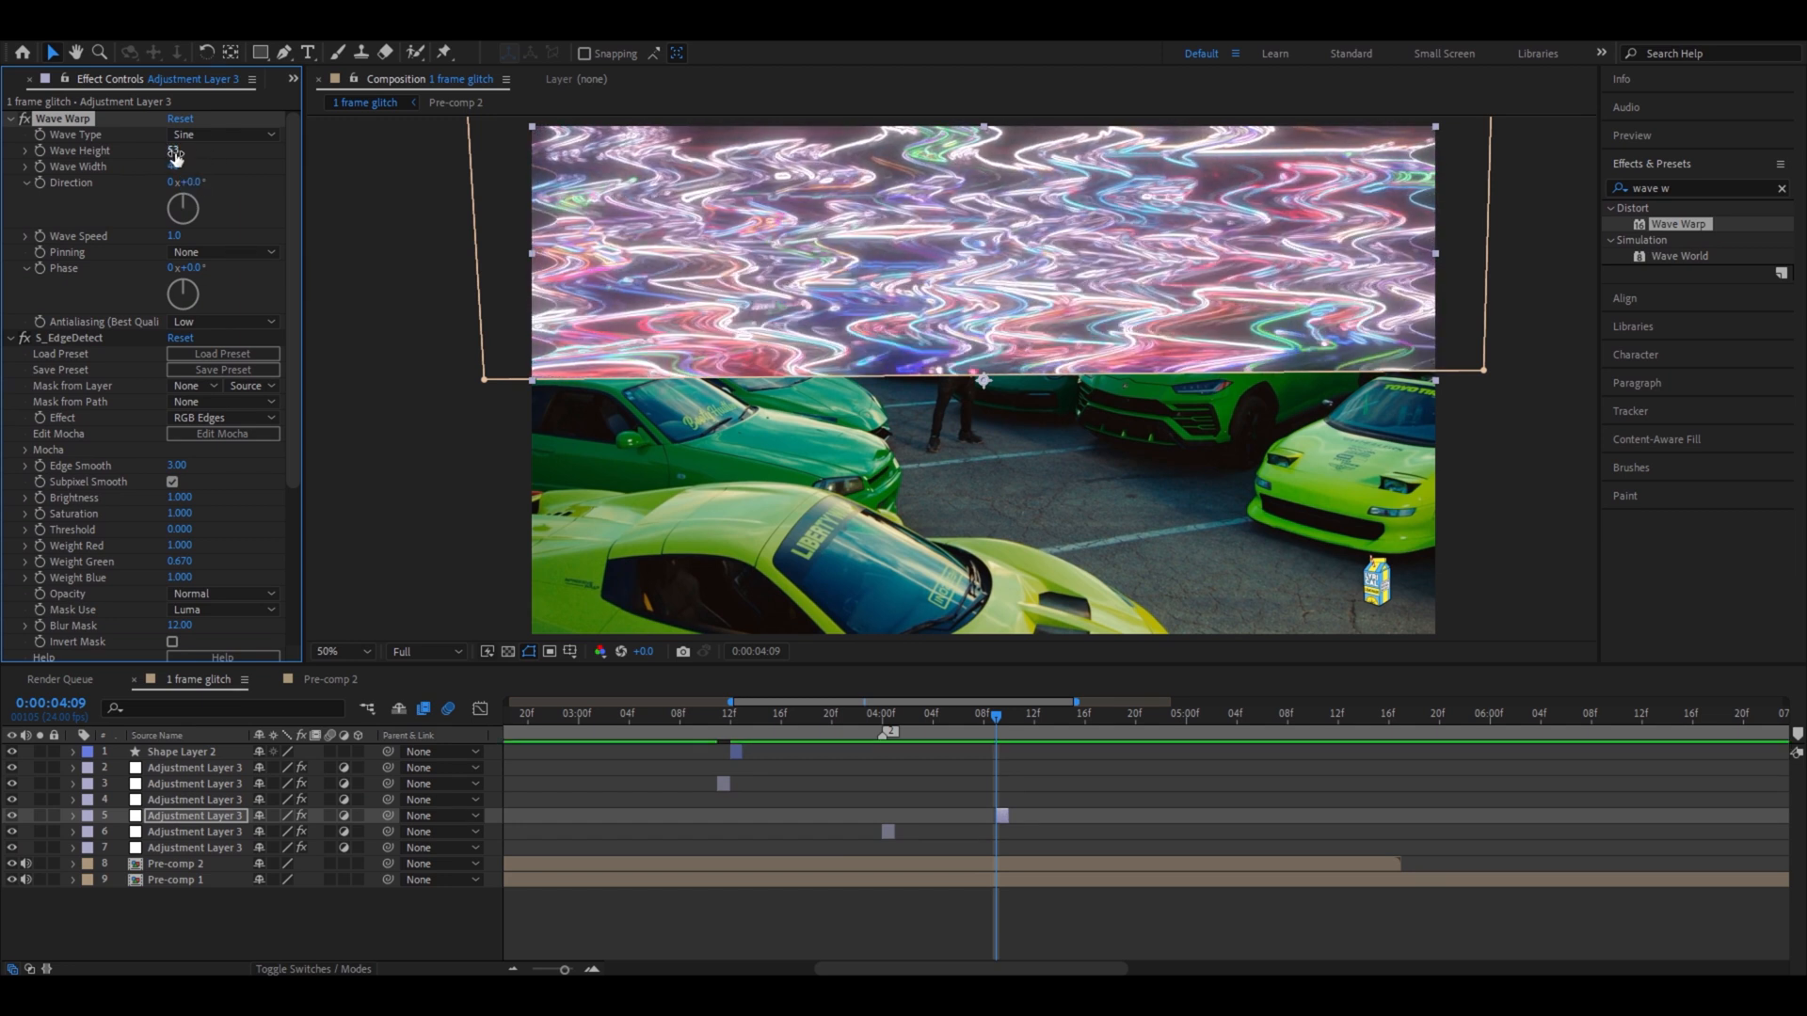
pyautogui.click(222, 133)
pyautogui.write('s_warptr')
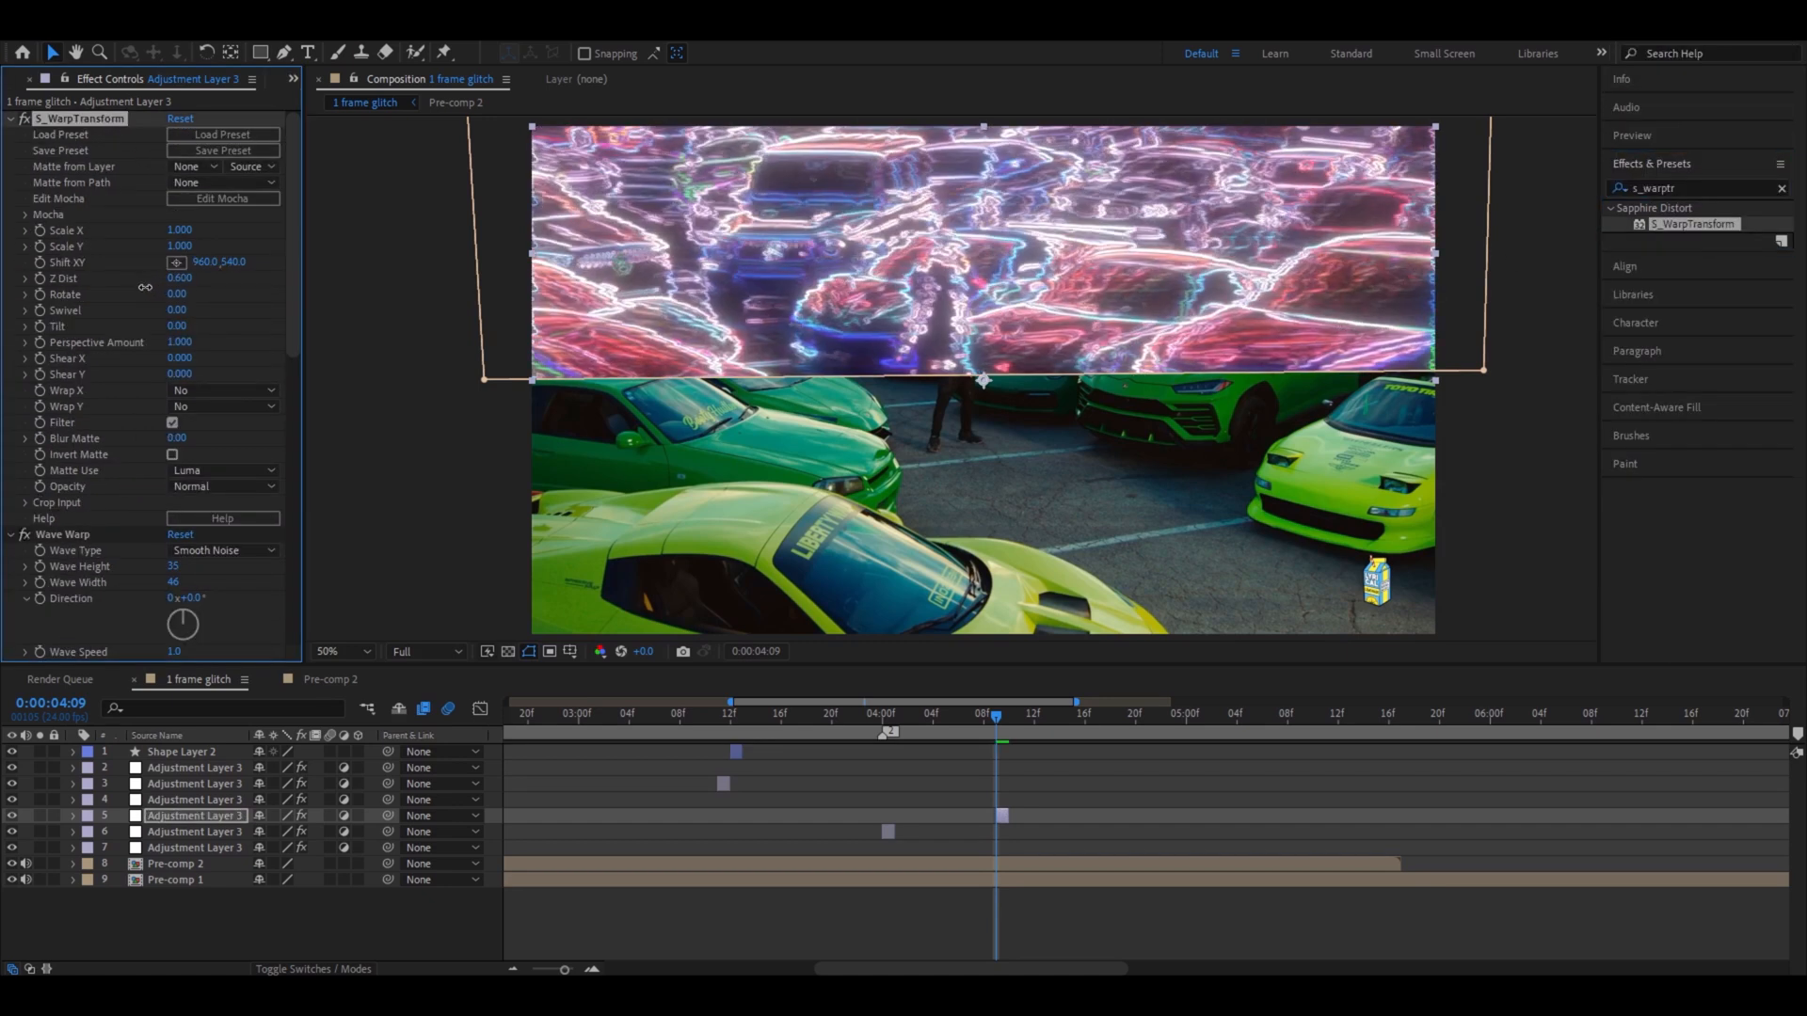
pyautogui.moveTo(181, 278); pyautogui.dragTo(176, 279)
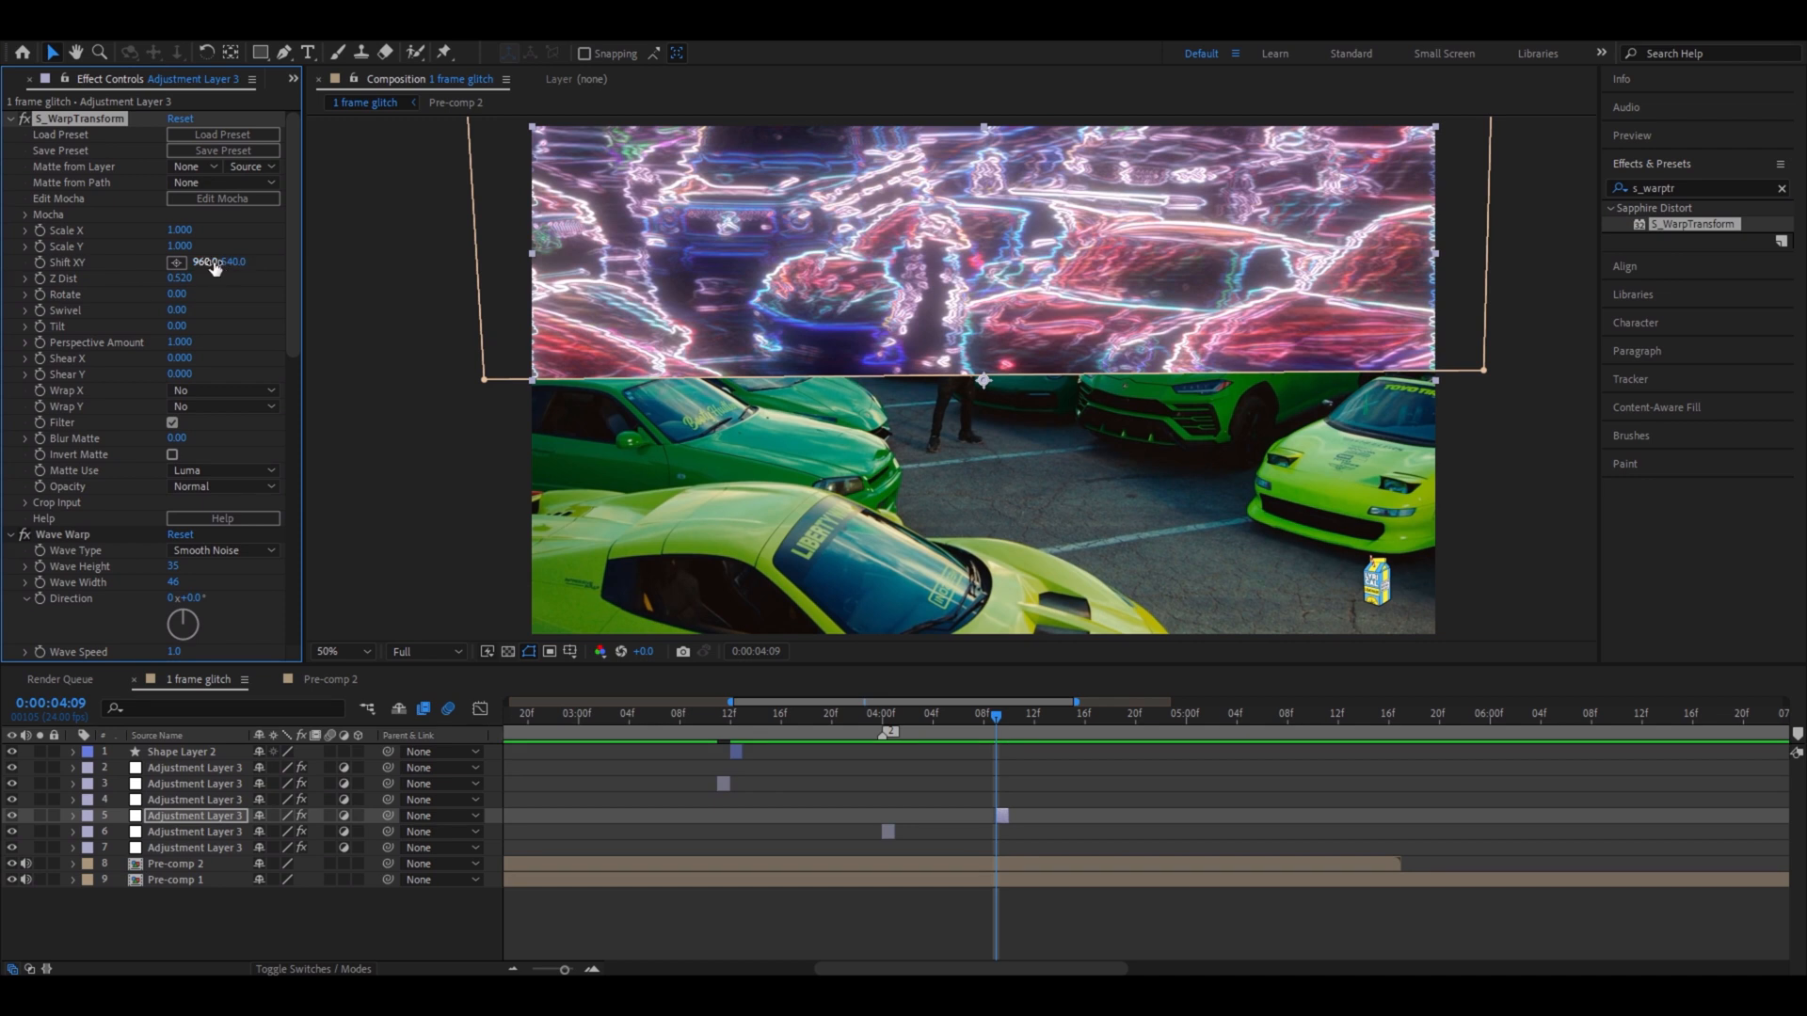